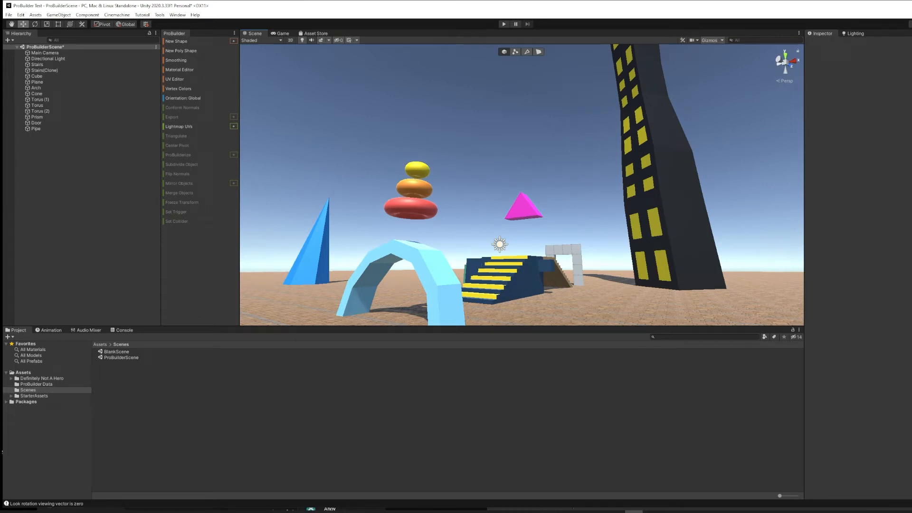
{"action": "mouse_move", "coordinate": [881, 320]}
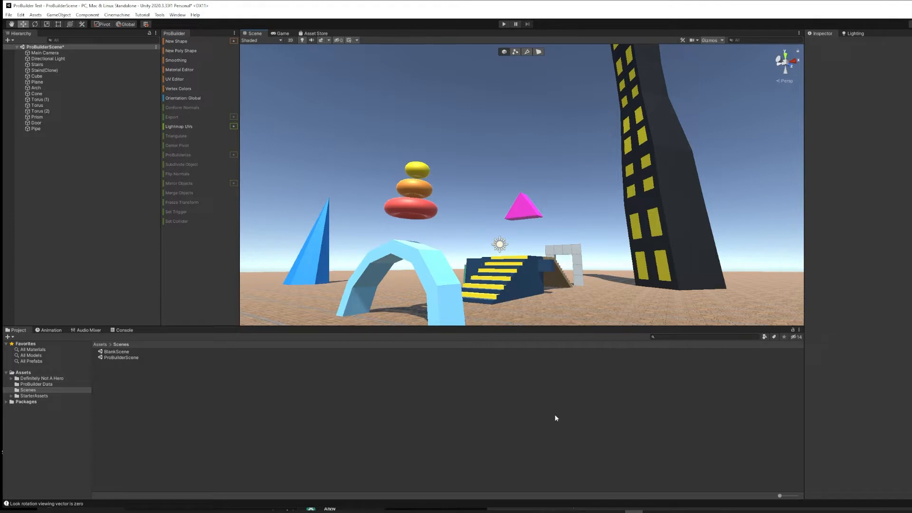
{"action": "mouse_move", "coordinate": [274, 421]}
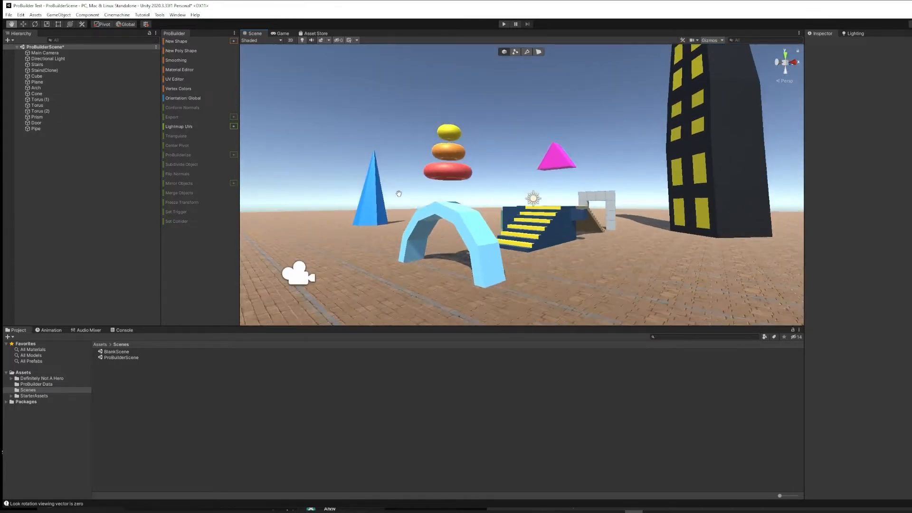
Orbit the Scene view away from the shapes to face open, empty tiled ground.
{"action": "left_click_drag", "start_coordinate": [399, 193], "coordinate": [409, 211]}
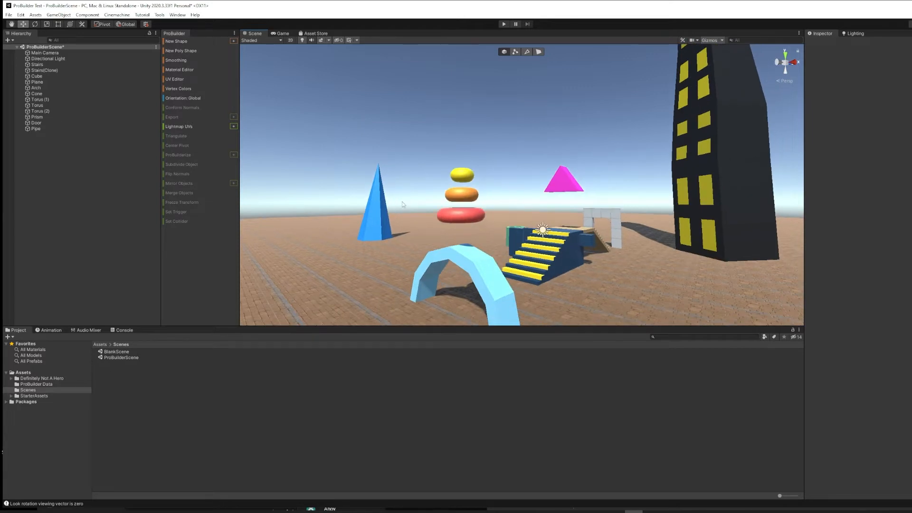
{"action": "left_click_drag", "start_coordinate": [401, 204], "coordinate": [588, 194]}
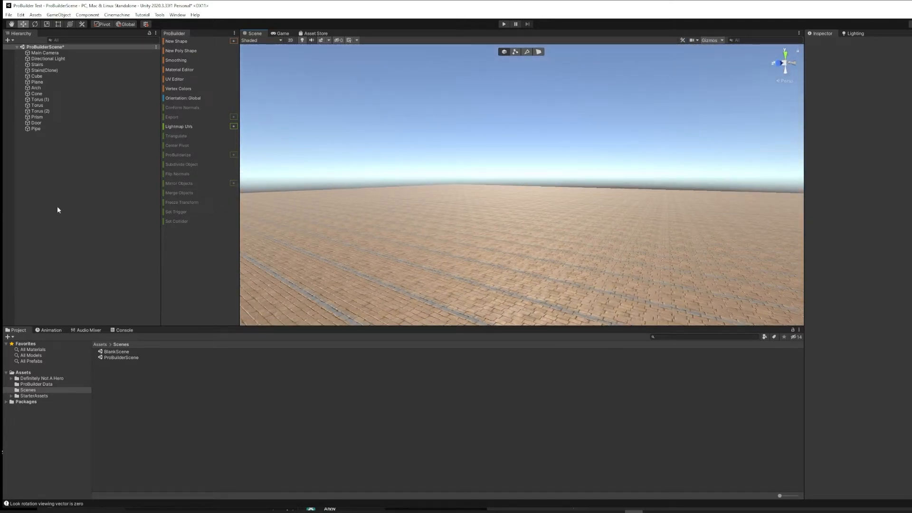
{"action": "right_click", "coordinate": [58, 210]}
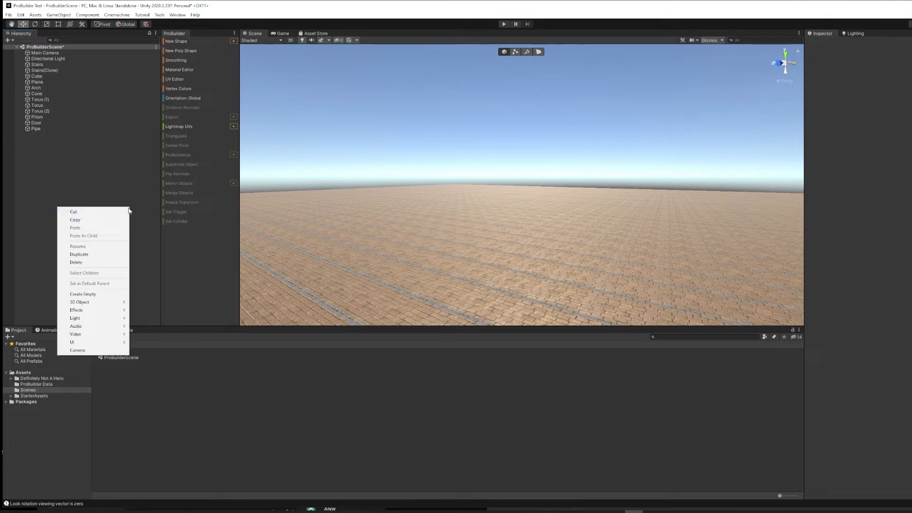
{"action": "mouse_move", "coordinate": [79, 303]}
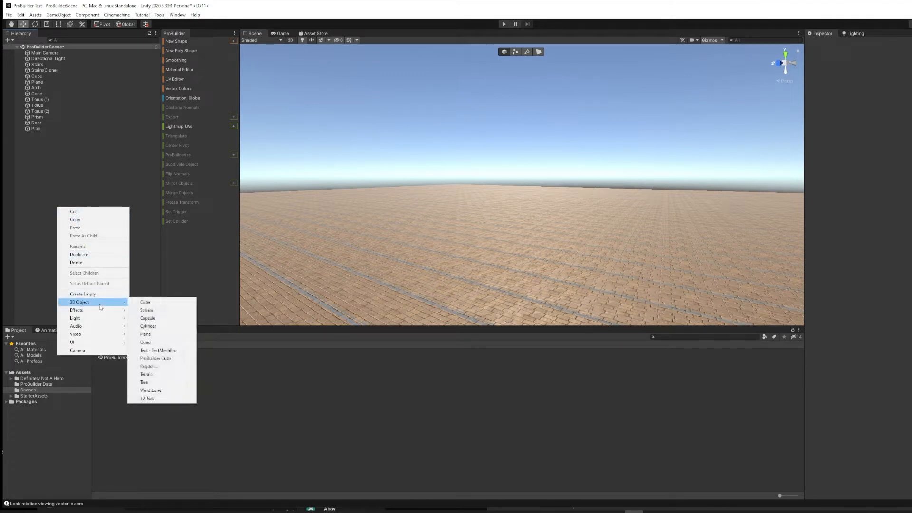
{"action": "mouse_move", "coordinate": [134, 300]}
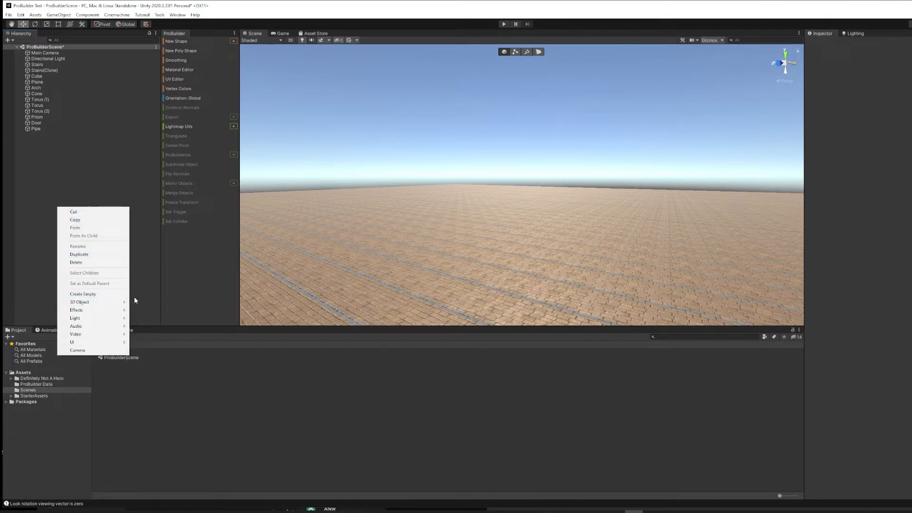
{"action": "mouse_move", "coordinate": [79, 302]}
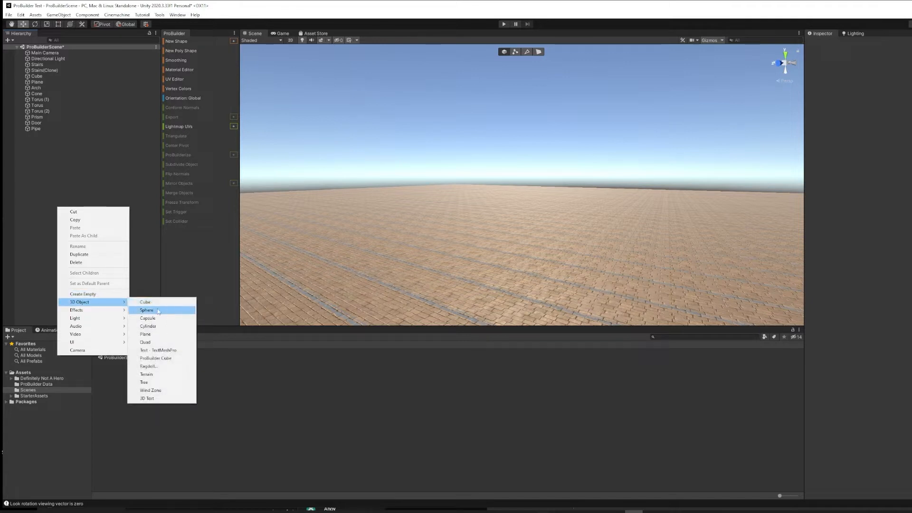
{"action": "mouse_move", "coordinate": [164, 322]}
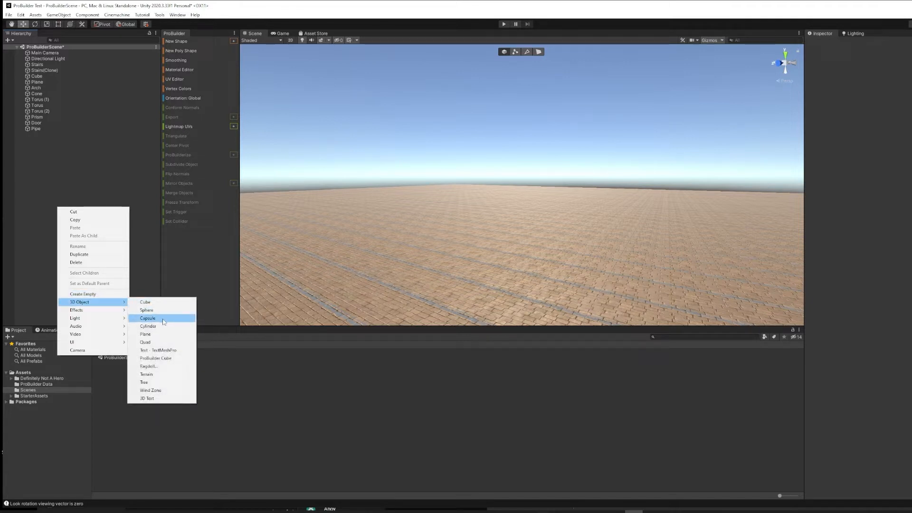
{"action": "mouse_move", "coordinate": [148, 326]}
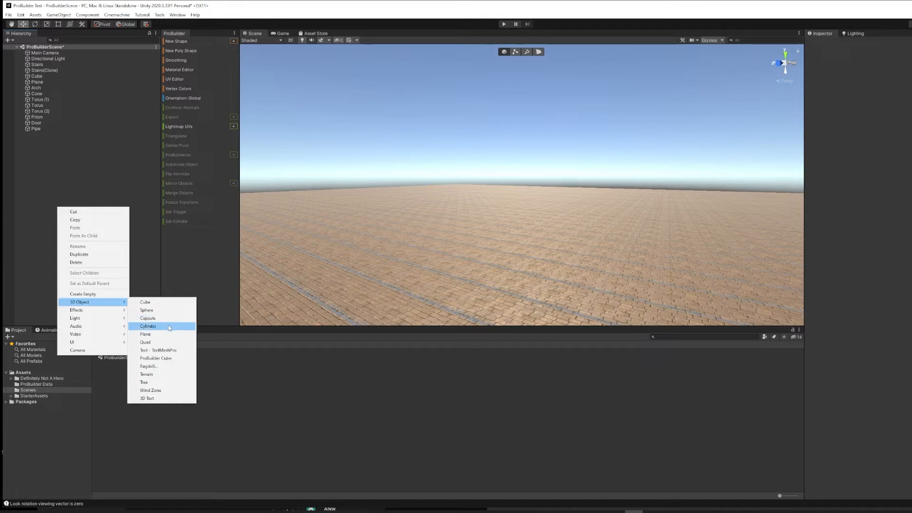
{"action": "mouse_move", "coordinate": [169, 334]}
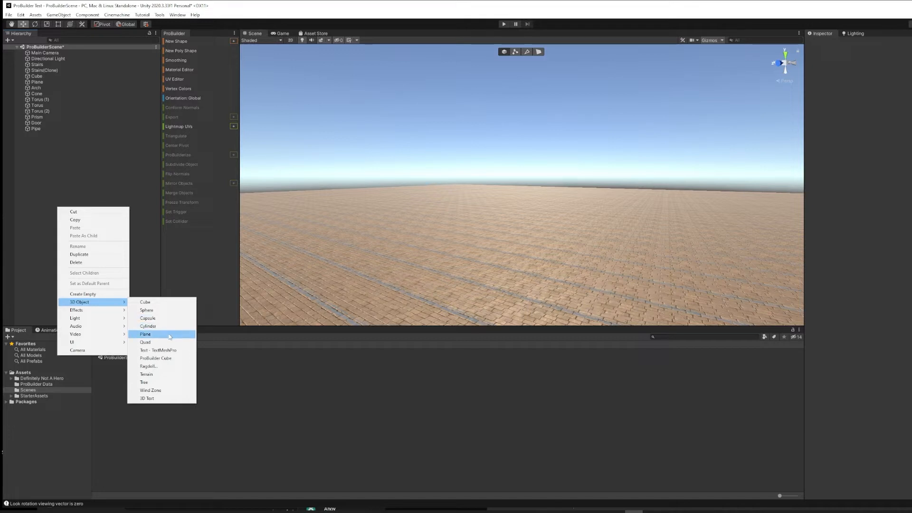
{"action": "mouse_move", "coordinate": [172, 342]}
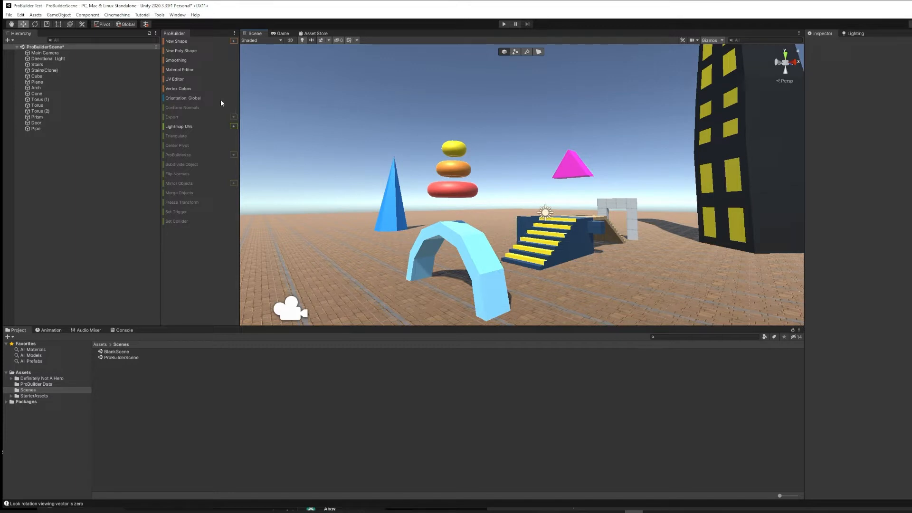
{"action": "mouse_move", "coordinate": [147, 182]}
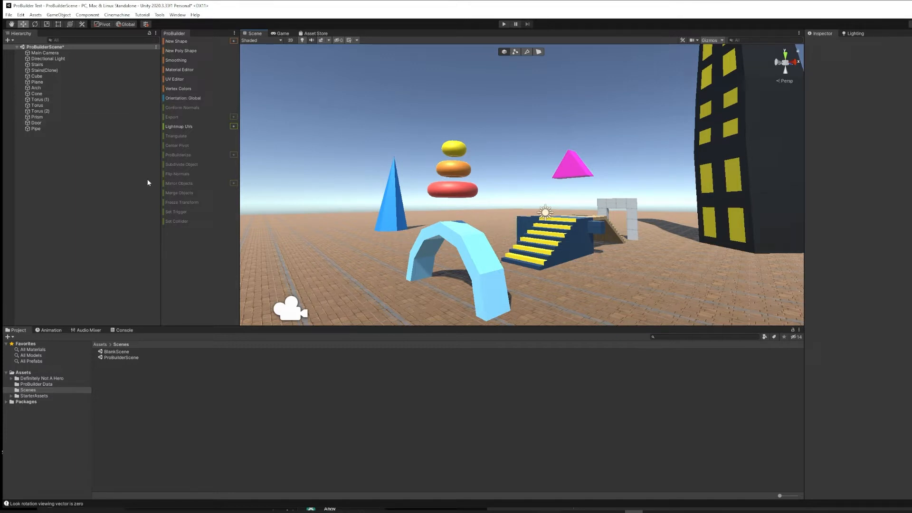
Open Window > Package Manager to list purchased packages like 10 Skyboxes Pack.
{"action": "left_click", "coordinate": [177, 15]}
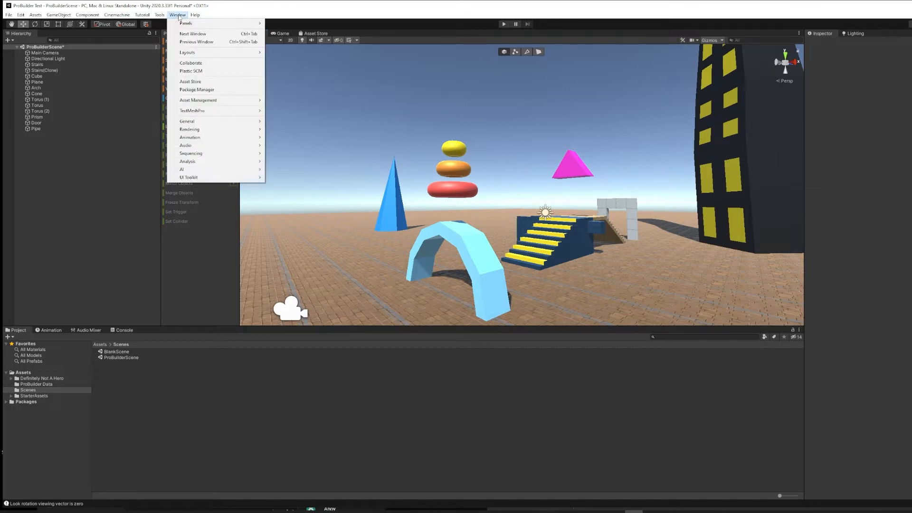
{"action": "mouse_move", "coordinate": [196, 90]}
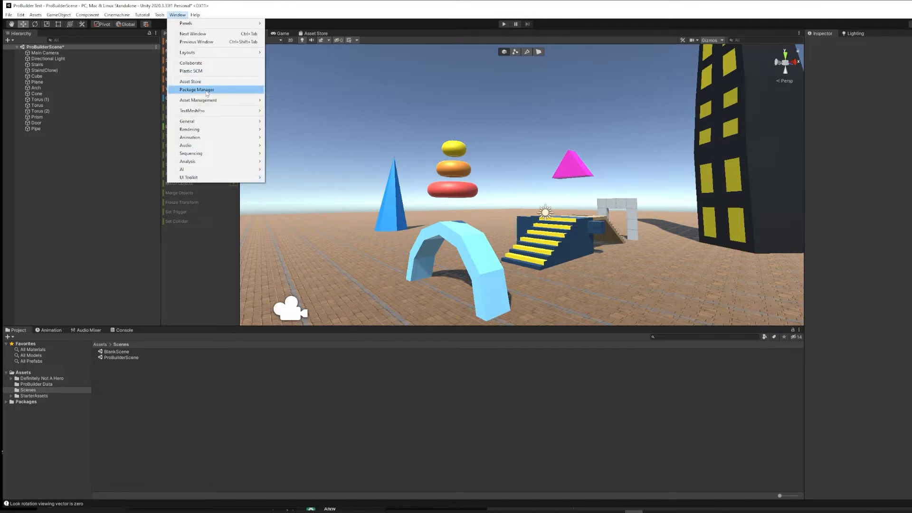
{"action": "left_click", "coordinate": [197, 90]}
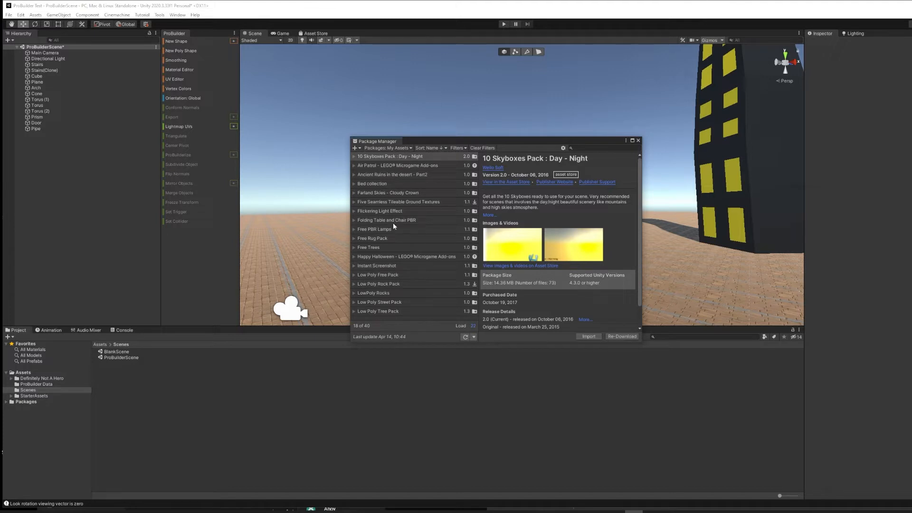
{"action": "mouse_move", "coordinate": [395, 282]}
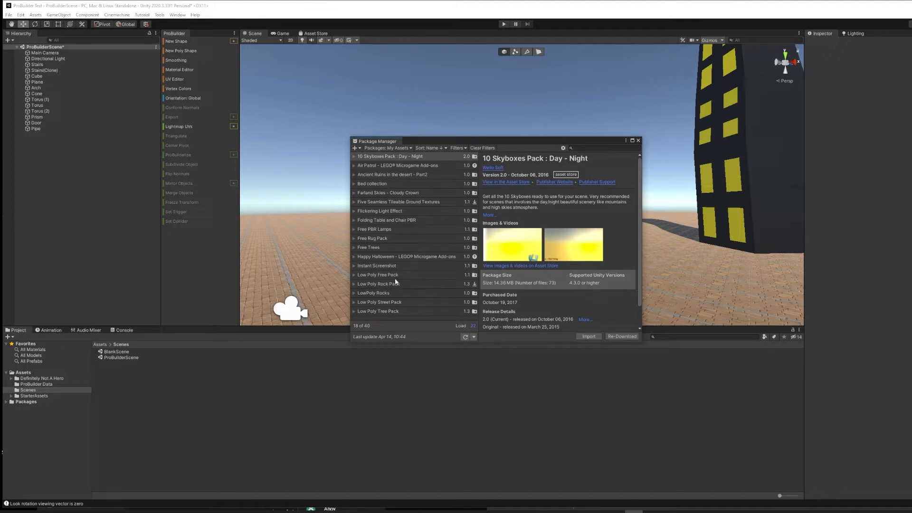
Switch the Package Manager list from In Project to the Unity Registry.
{"action": "left_click", "coordinate": [386, 148]}
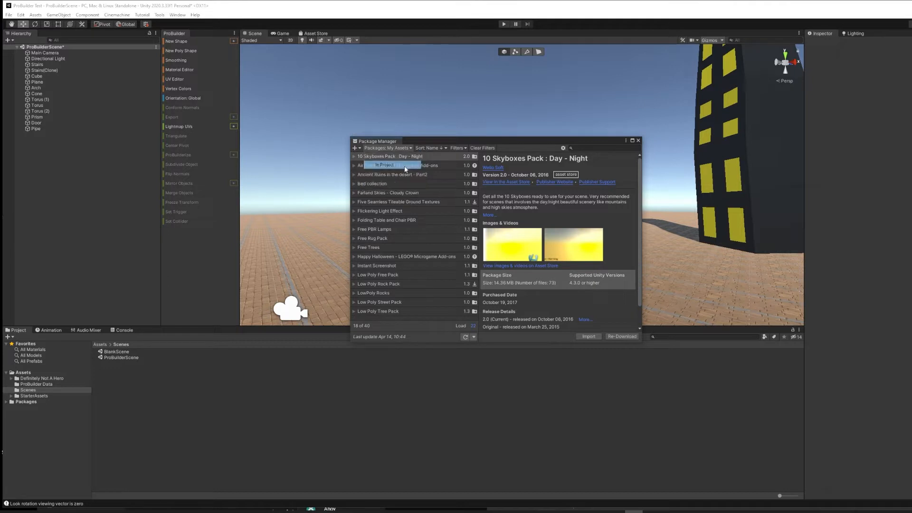
{"action": "left_click", "coordinate": [385, 148]}
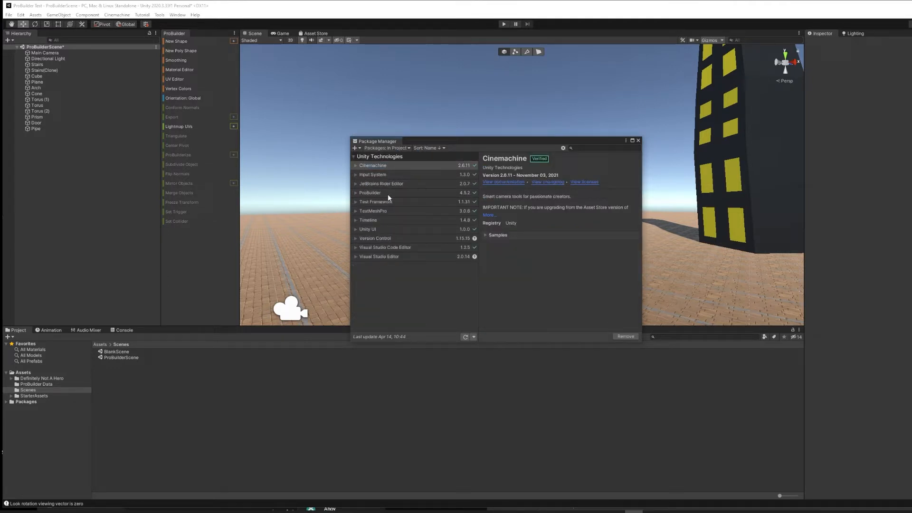
{"action": "mouse_move", "coordinate": [425, 291]}
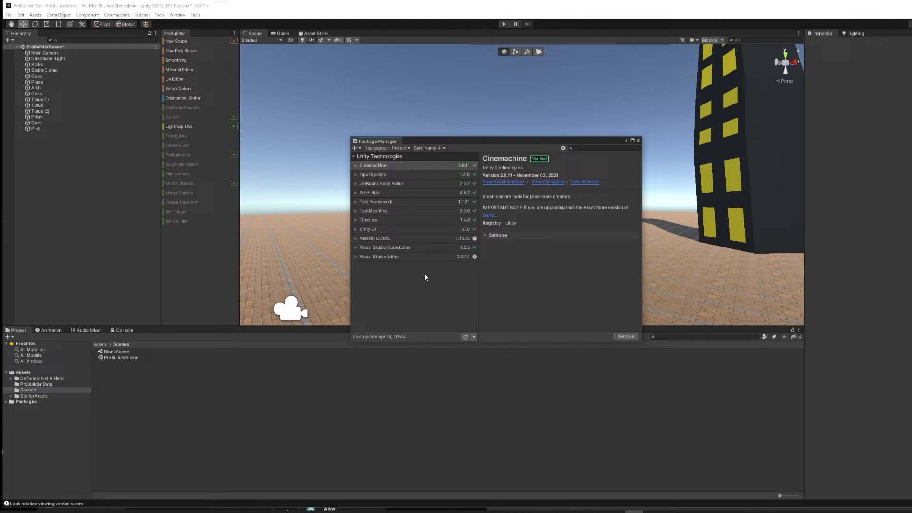
{"action": "mouse_move", "coordinate": [400, 153]}
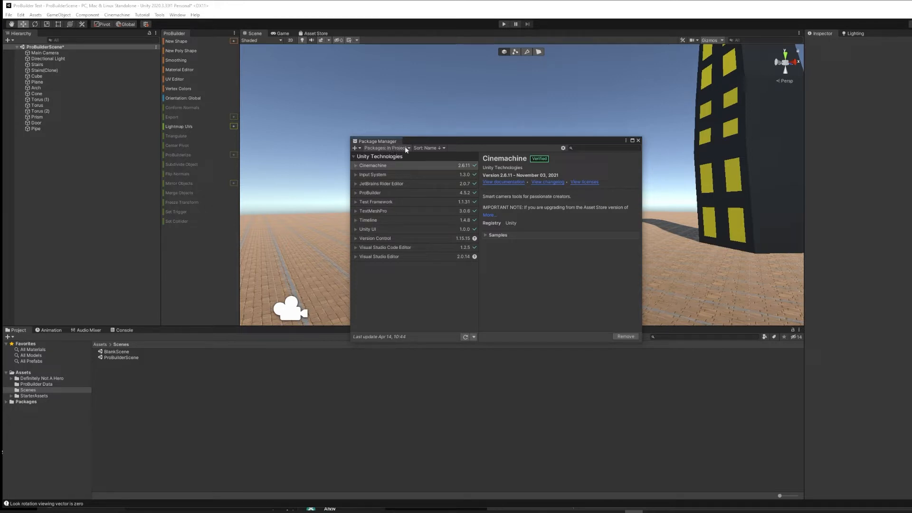
{"action": "left_click", "coordinate": [386, 148]}
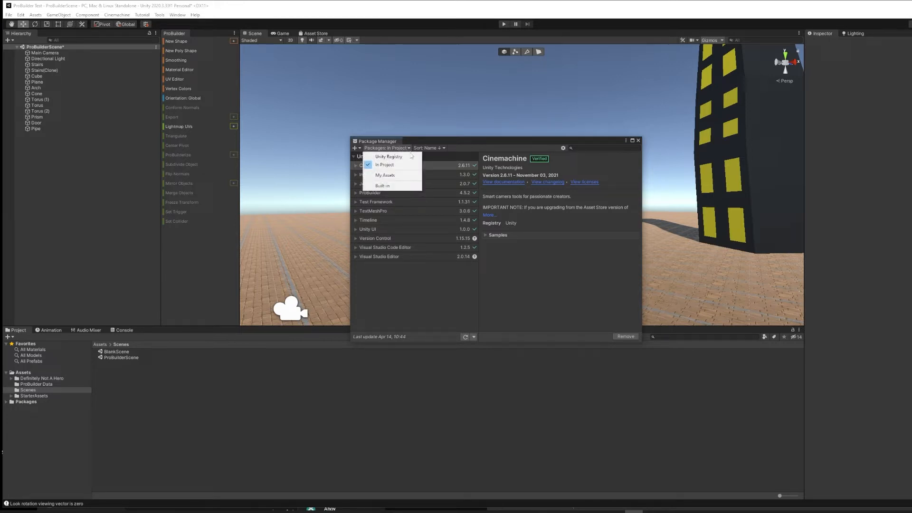
{"action": "mouse_move", "coordinate": [389, 156]}
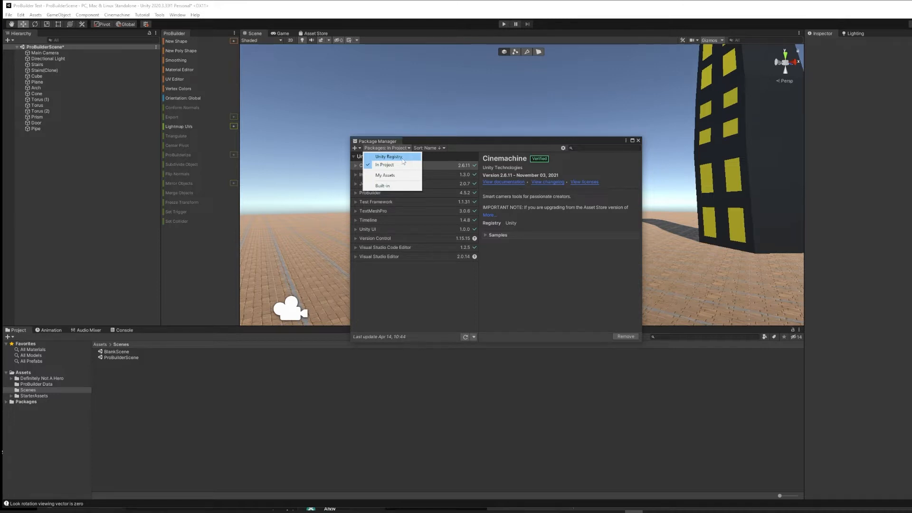
{"action": "left_click", "coordinate": [388, 157]}
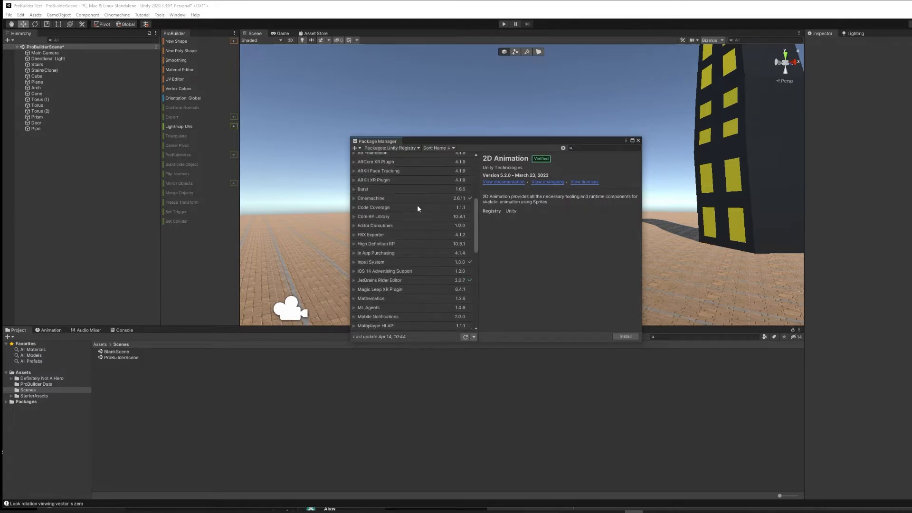
Select ProBuilder 4.5.2 in the registry list to view its details.
{"action": "scroll", "scroll_direction": "down", "scroll_amount": 3}
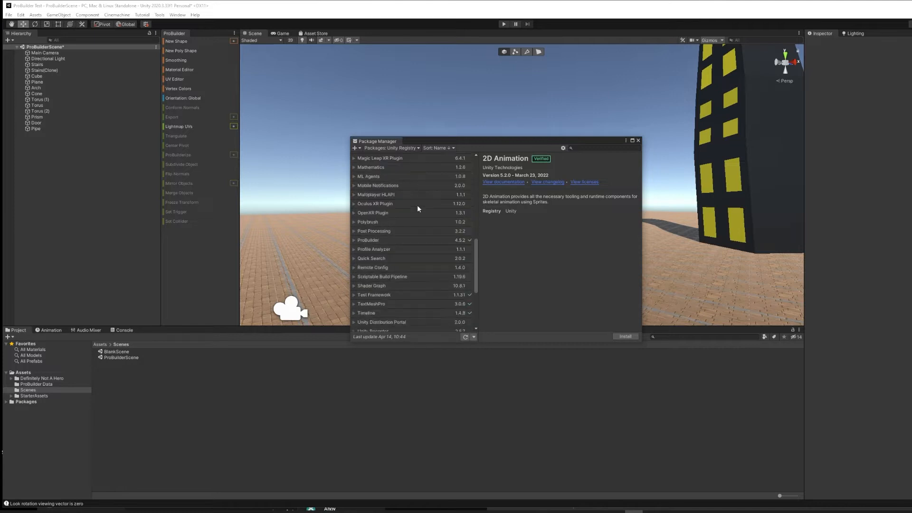
{"action": "left_click", "coordinate": [368, 240]}
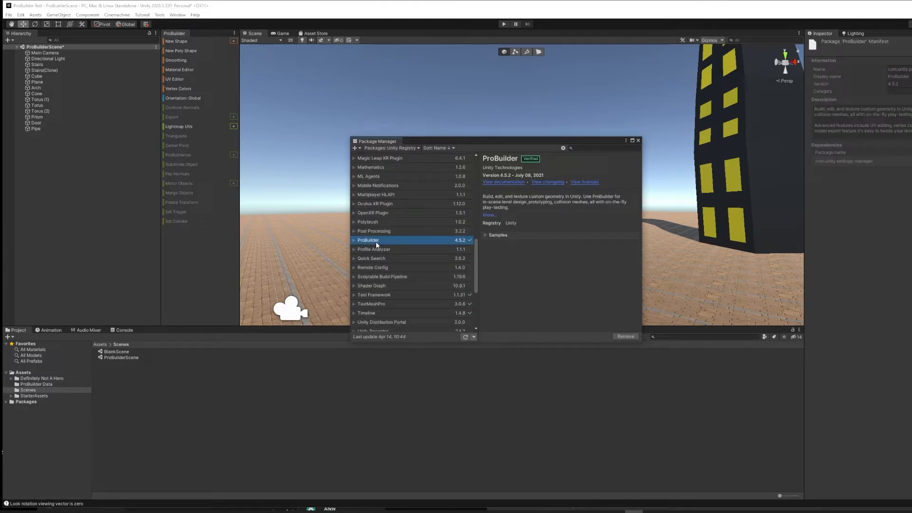
{"action": "mouse_move", "coordinate": [624, 336]}
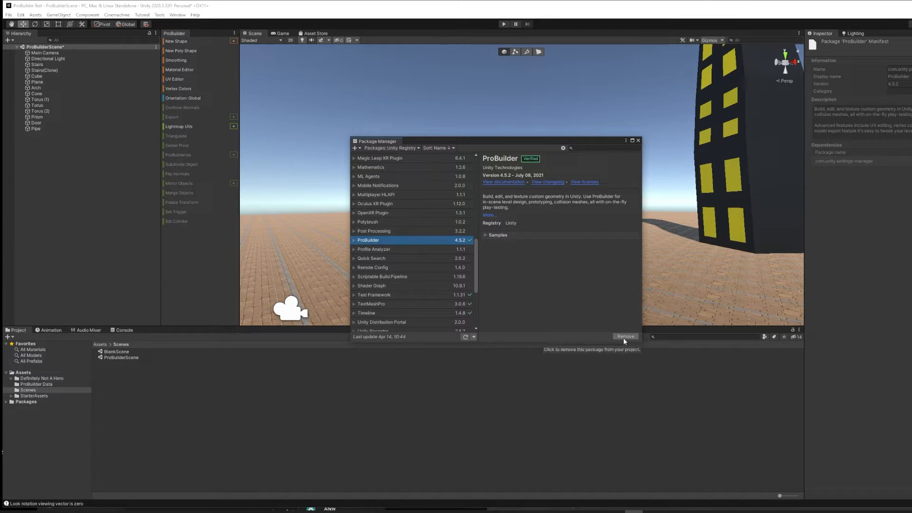
{"action": "mouse_move", "coordinate": [532, 321]}
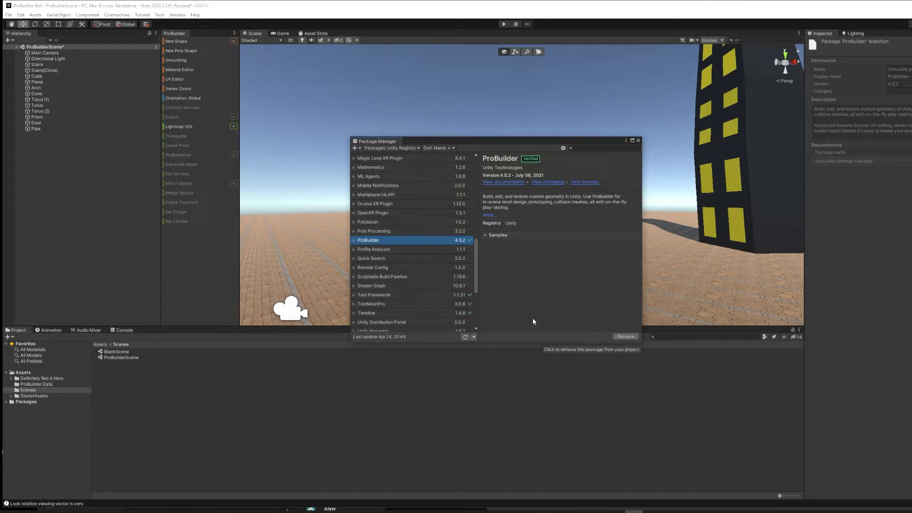
{"action": "left_click", "coordinate": [373, 249]}
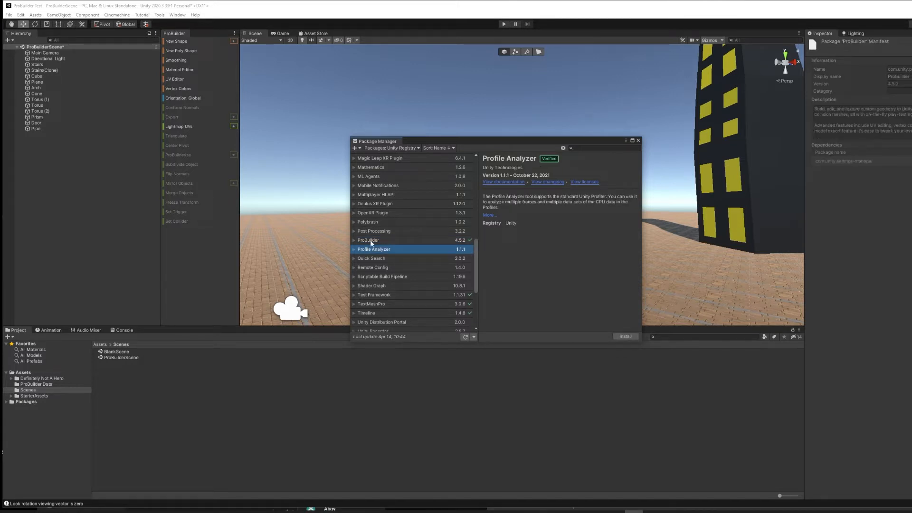
{"action": "left_click", "coordinate": [368, 239]}
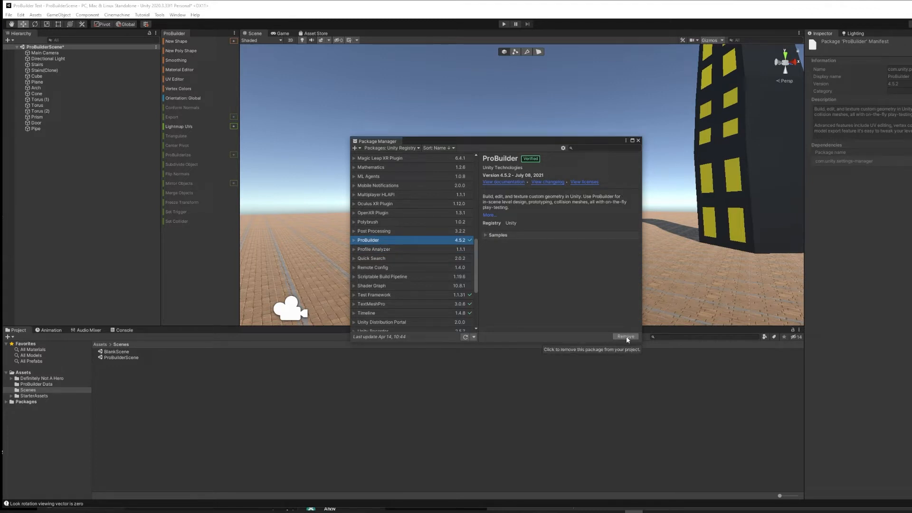
{"action": "mouse_move", "coordinate": [641, 145]}
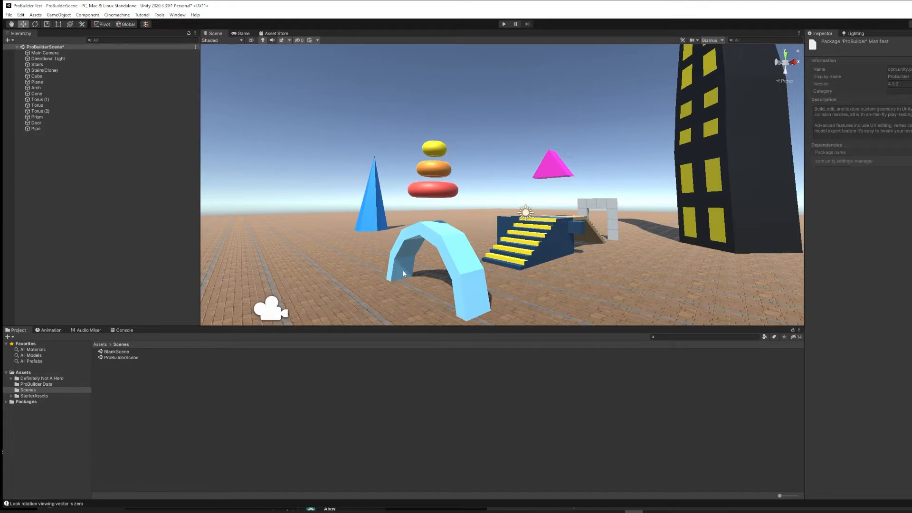
{"action": "mouse_move", "coordinate": [300, 232]}
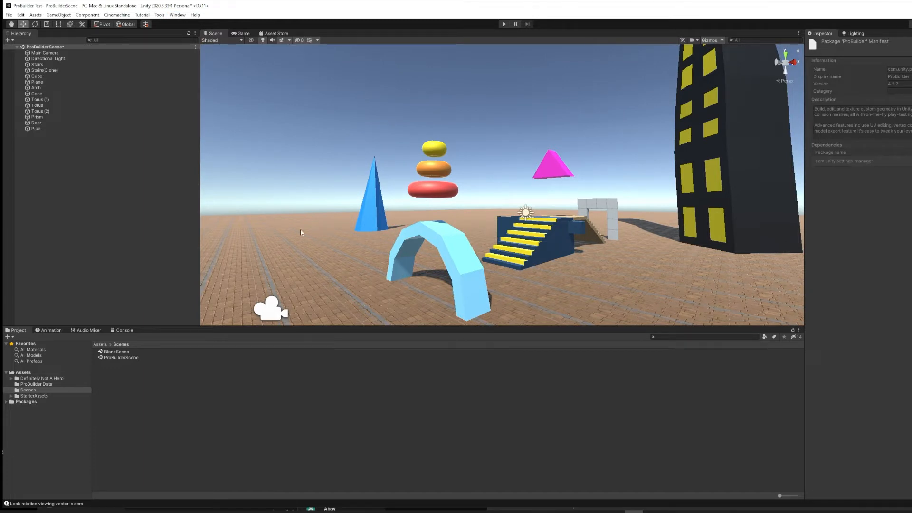
{"action": "mouse_move", "coordinate": [222, 138]}
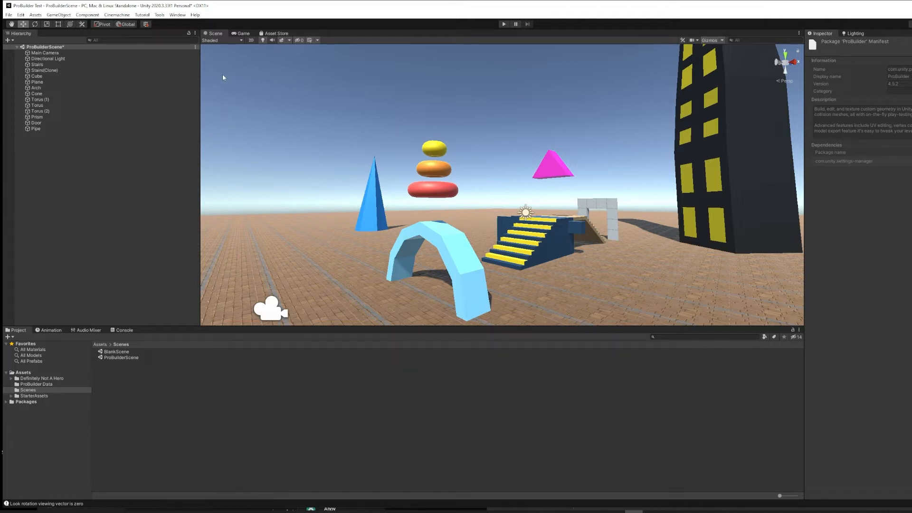
Open Tools > ProBuilder > ProBuilder Window and dock it beside the Hierarchy.
{"action": "left_click", "coordinate": [159, 14]}
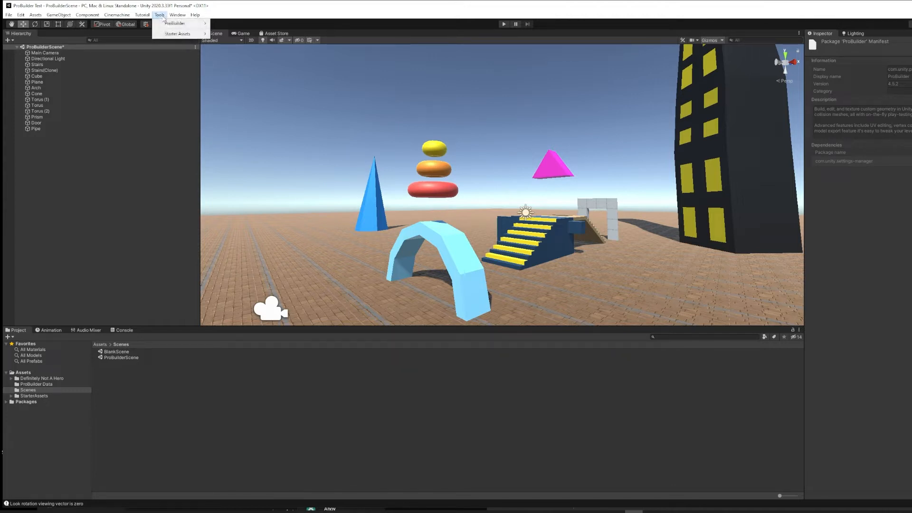
{"action": "mouse_move", "coordinate": [175, 23]}
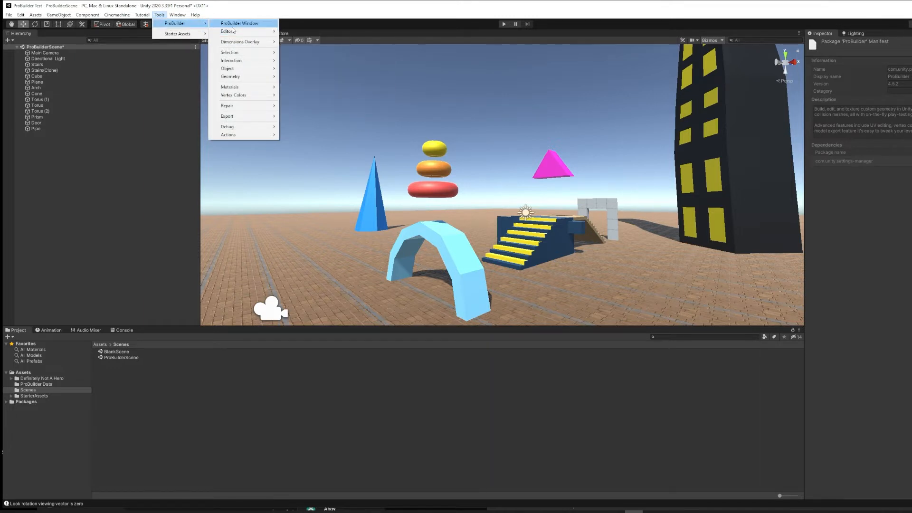
{"action": "left_click", "coordinate": [239, 22]}
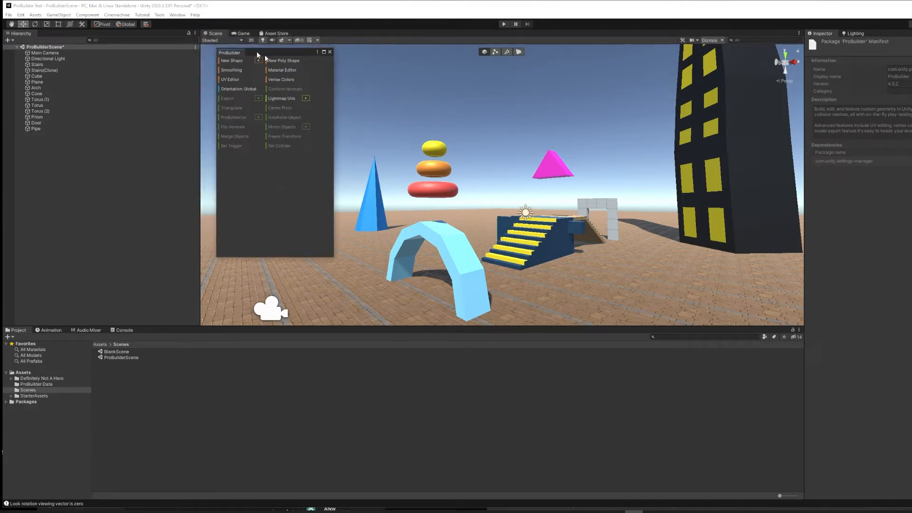
{"action": "left_click_drag", "start_coordinate": [256, 52], "coordinate": [284, 97]}
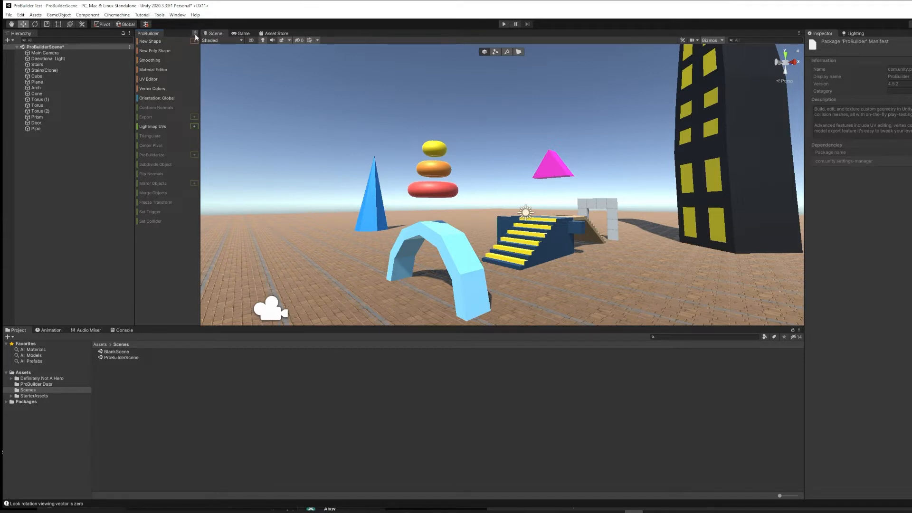
{"action": "left_click", "coordinate": [195, 36]}
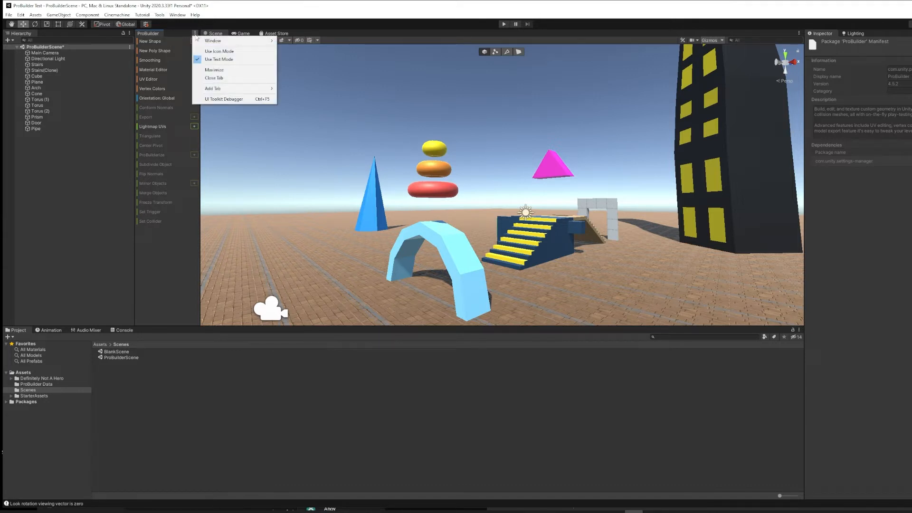
{"action": "left_click", "coordinate": [219, 52]}
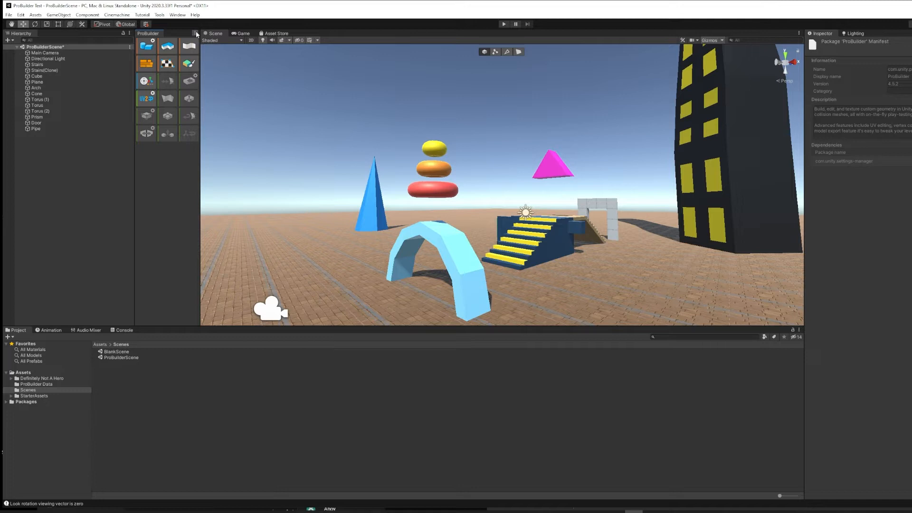
{"action": "left_click", "coordinate": [196, 33]}
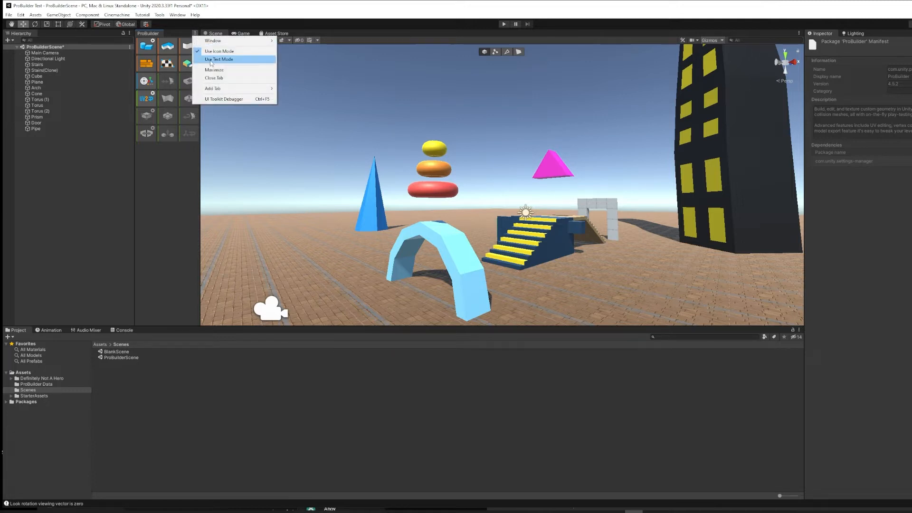
{"action": "left_click", "coordinate": [218, 59]}
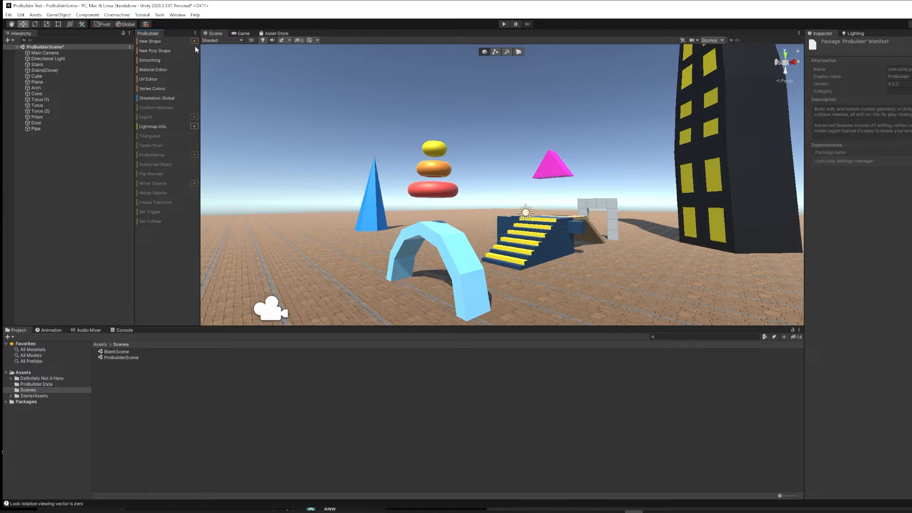
{"action": "mouse_move", "coordinate": [150, 42]}
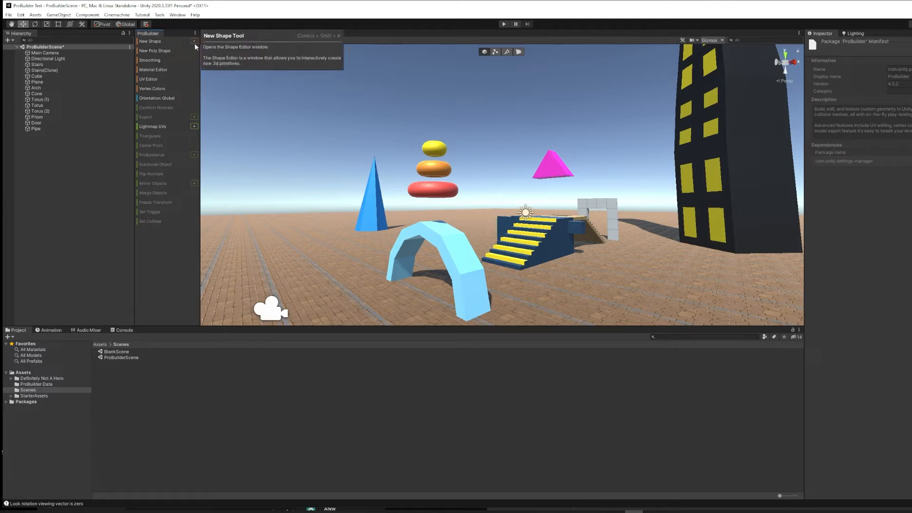
Start a new shape, previewing prism, stairs, cylinder, door, plane and pipe.
{"action": "left_click", "coordinate": [150, 41]}
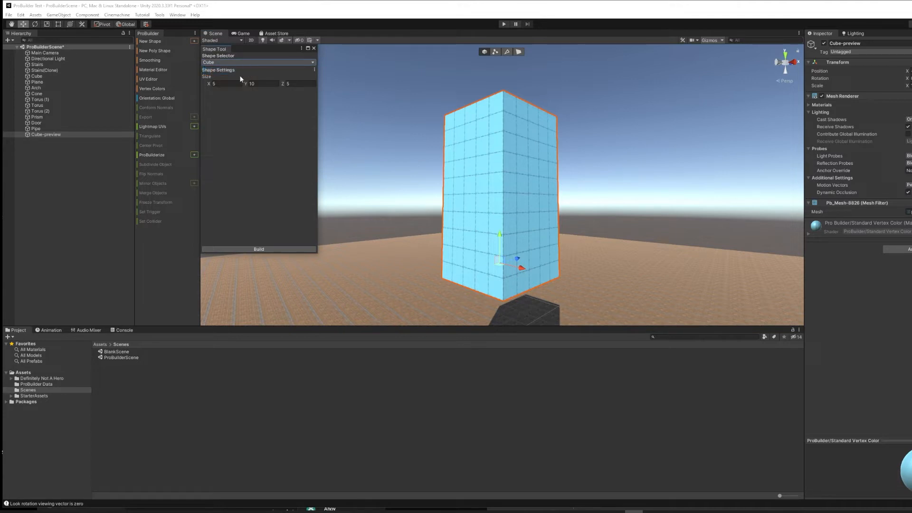
{"action": "left_click", "coordinate": [258, 62]}
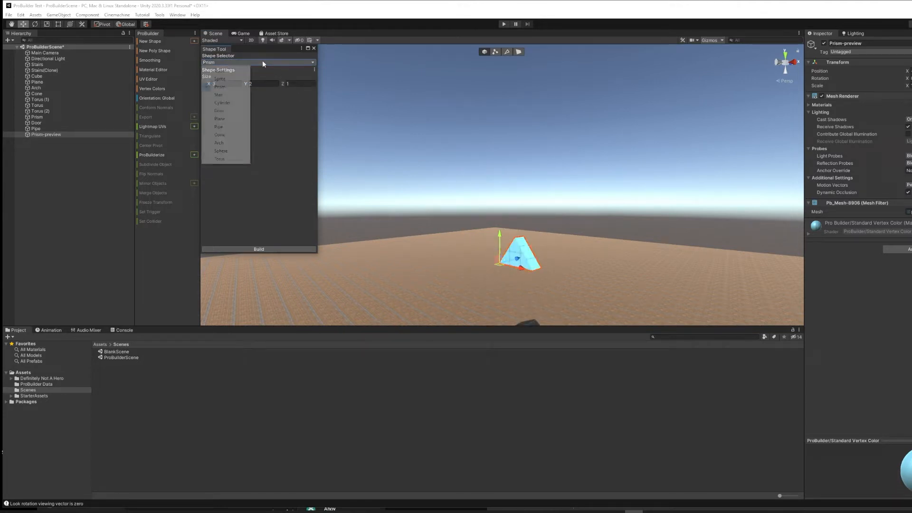
{"action": "left_click", "coordinate": [218, 94]}
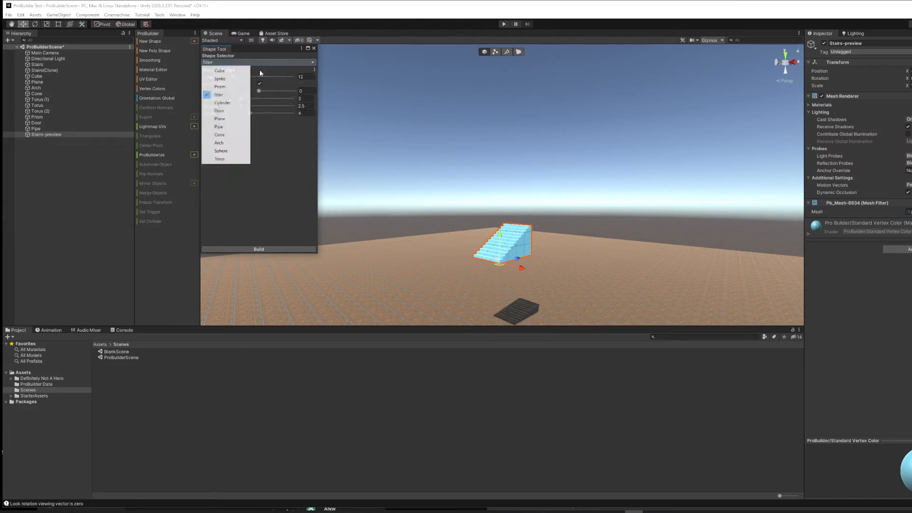
{"action": "left_click", "coordinate": [223, 103]}
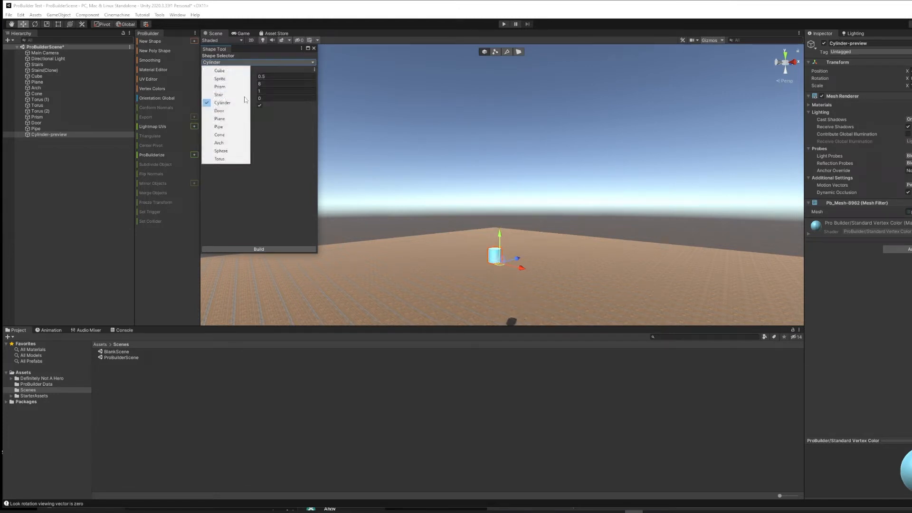
{"action": "left_click", "coordinate": [220, 111]}
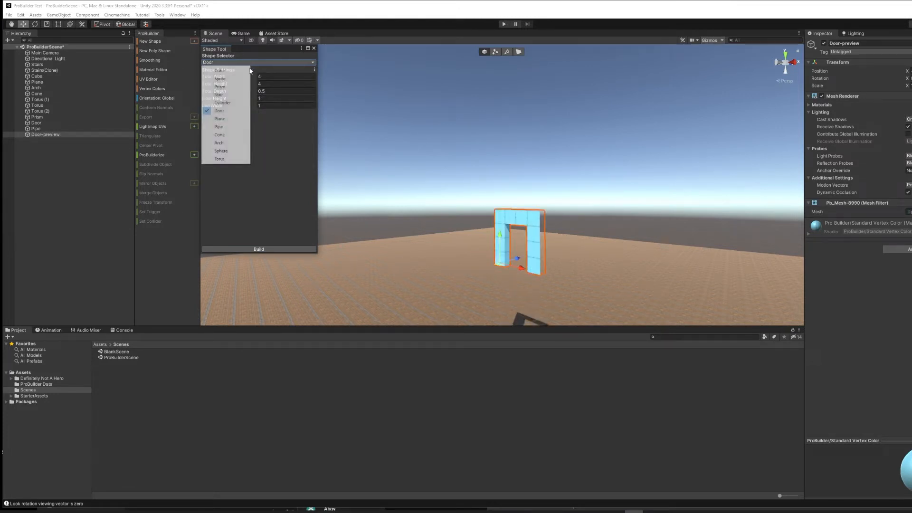
{"action": "left_click", "coordinate": [220, 119]}
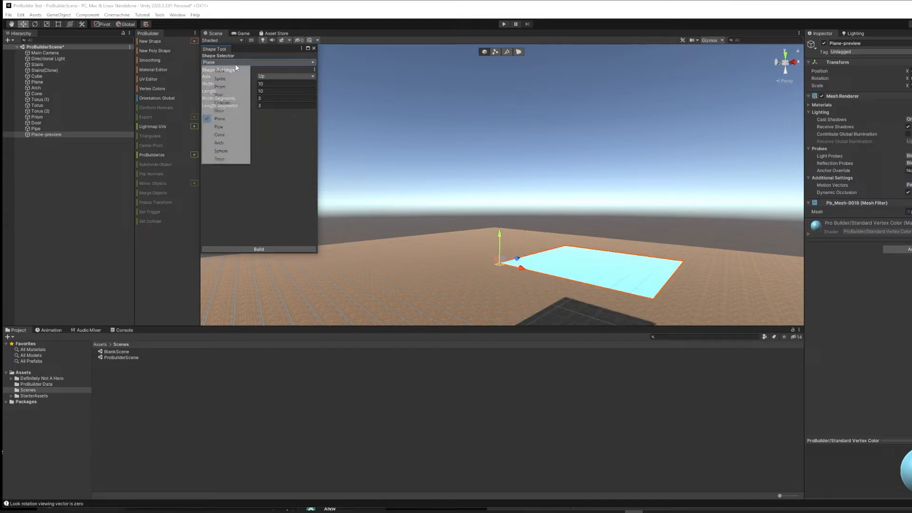
{"action": "left_click", "coordinate": [218, 126]}
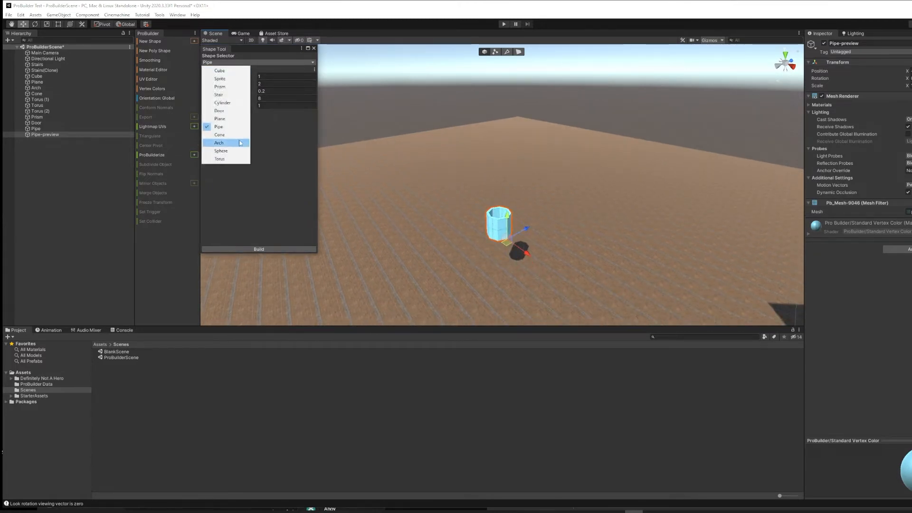
Preview cone, arch, sphere and torus, then choose Cube for the 5×10×5 shape.
{"action": "left_click", "coordinate": [219, 135]}
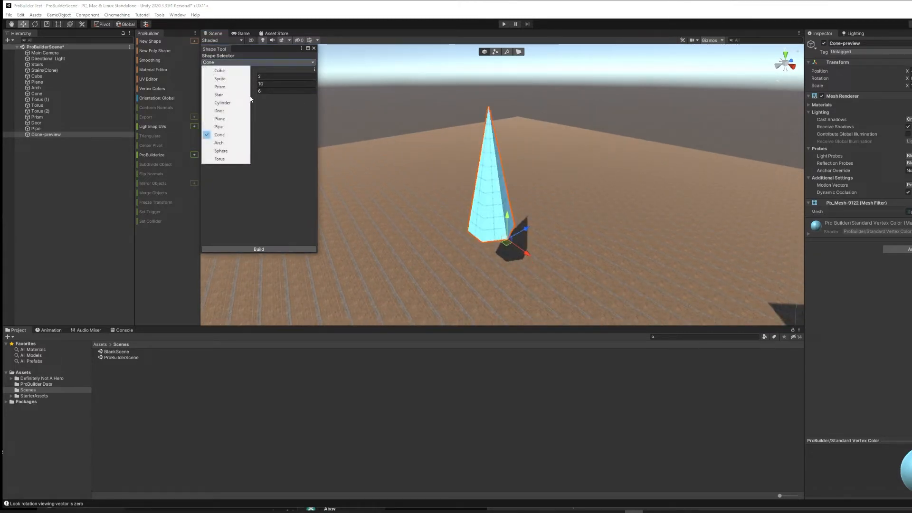
{"action": "left_click", "coordinate": [218, 143]}
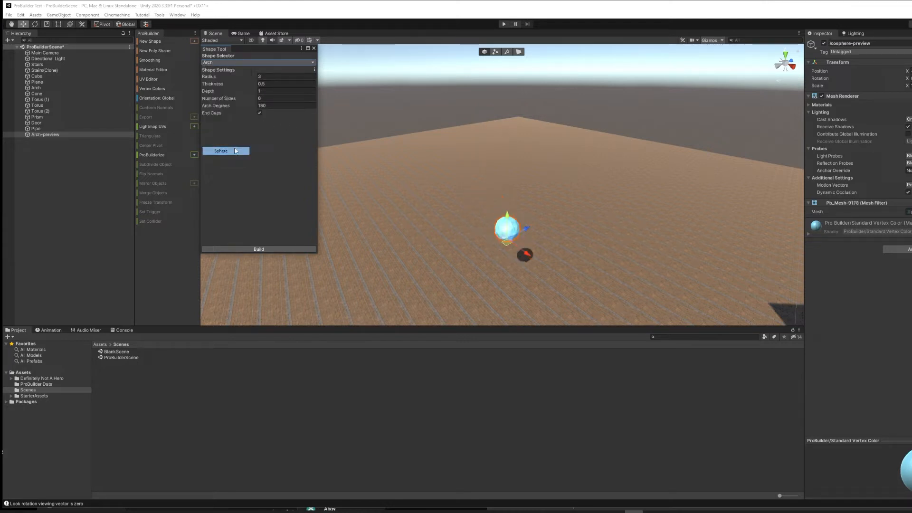
{"action": "left_click", "coordinate": [257, 62]}
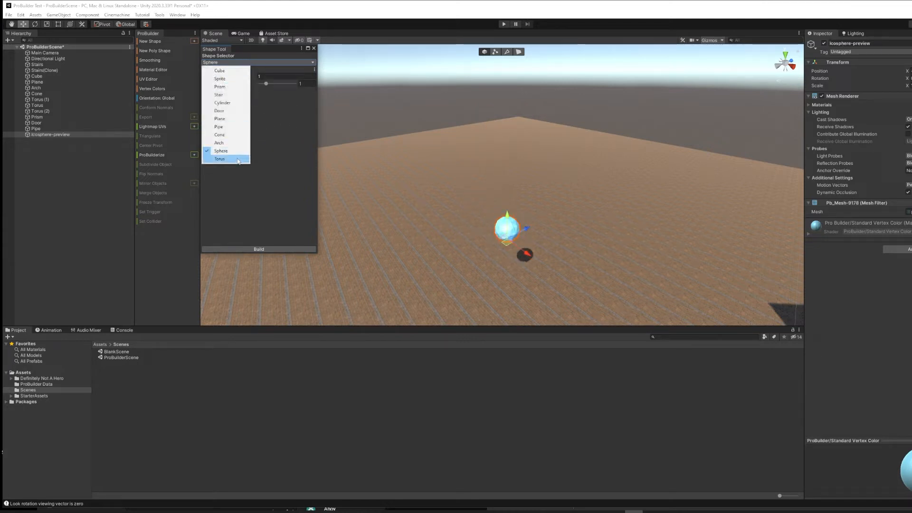
{"action": "left_click", "coordinate": [219, 158]}
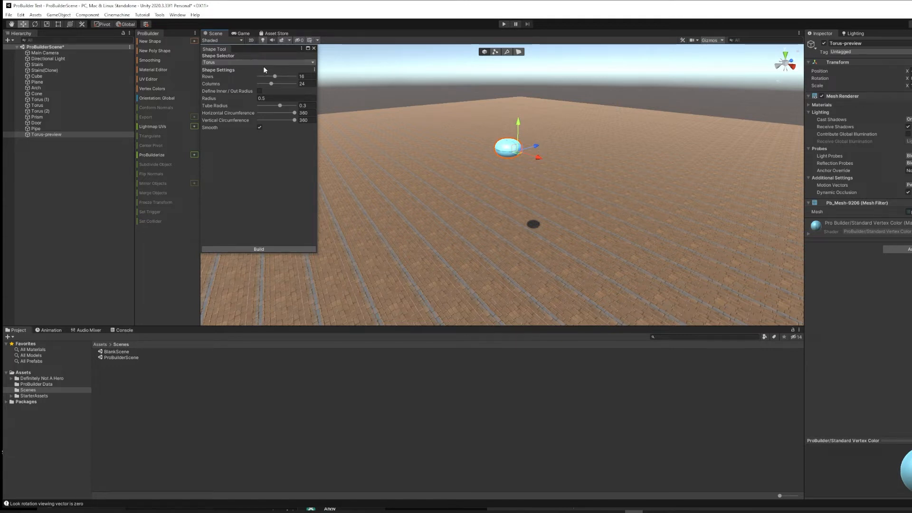
{"action": "left_click", "coordinate": [258, 62]}
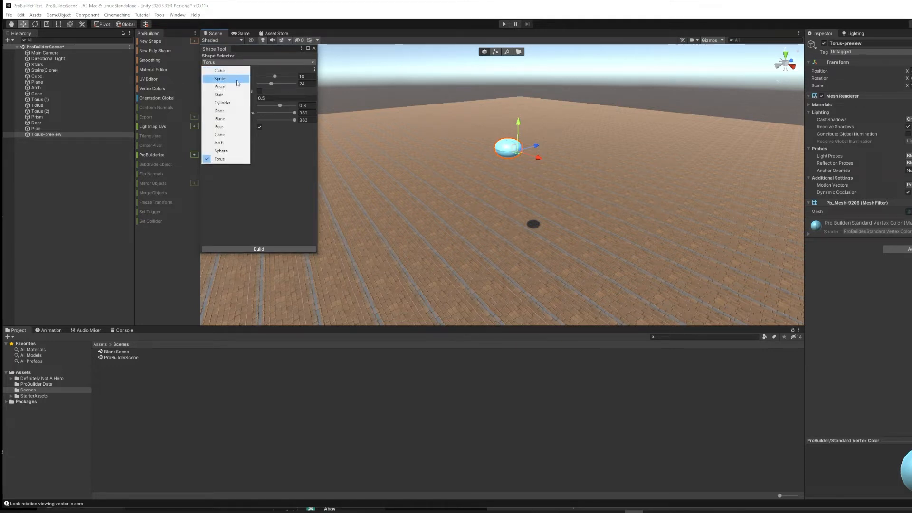
{"action": "left_click", "coordinate": [220, 70]}
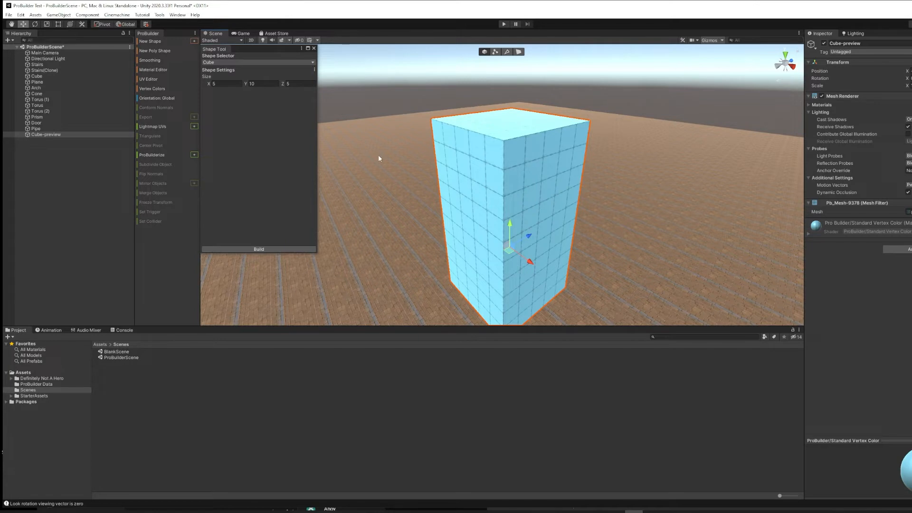
{"action": "mouse_move", "coordinate": [366, 150]}
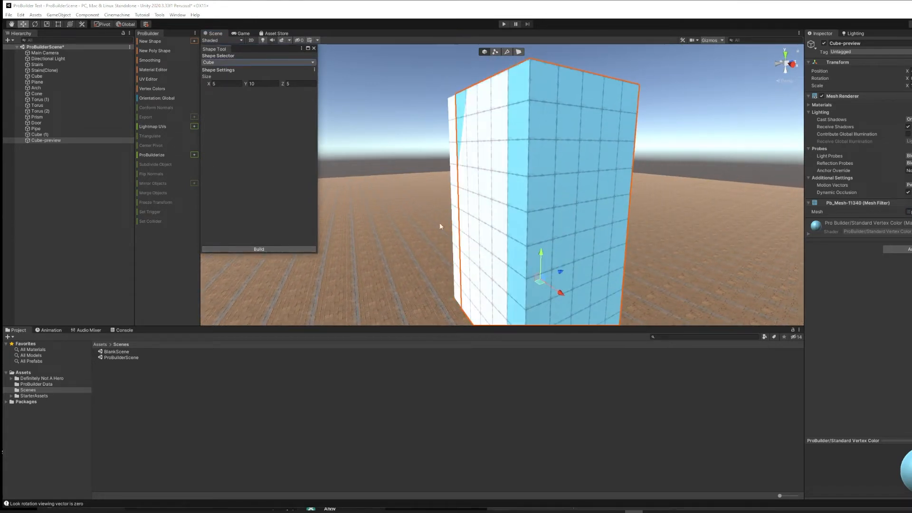
{"action": "mouse_move", "coordinate": [323, 67]}
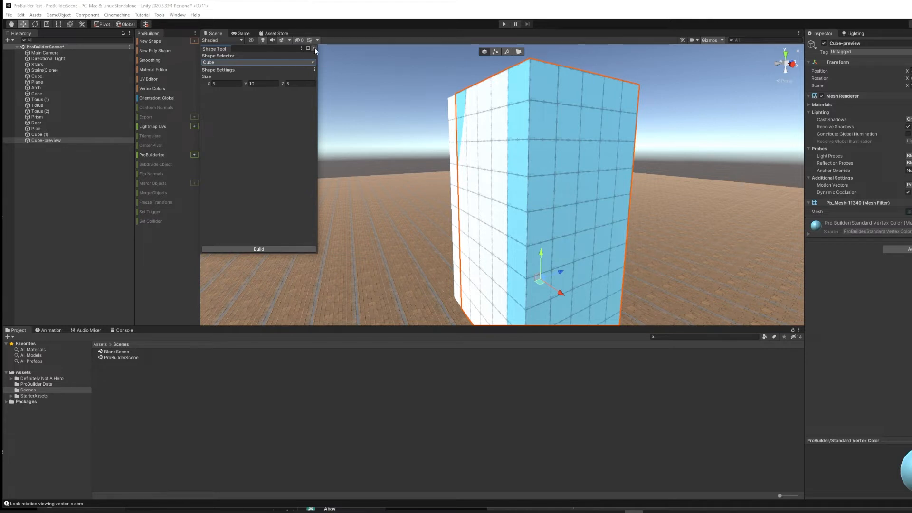
Close the Shape Tool, keeping Cube (1) selected in Object Selection mode.
{"action": "left_click", "coordinate": [314, 49]}
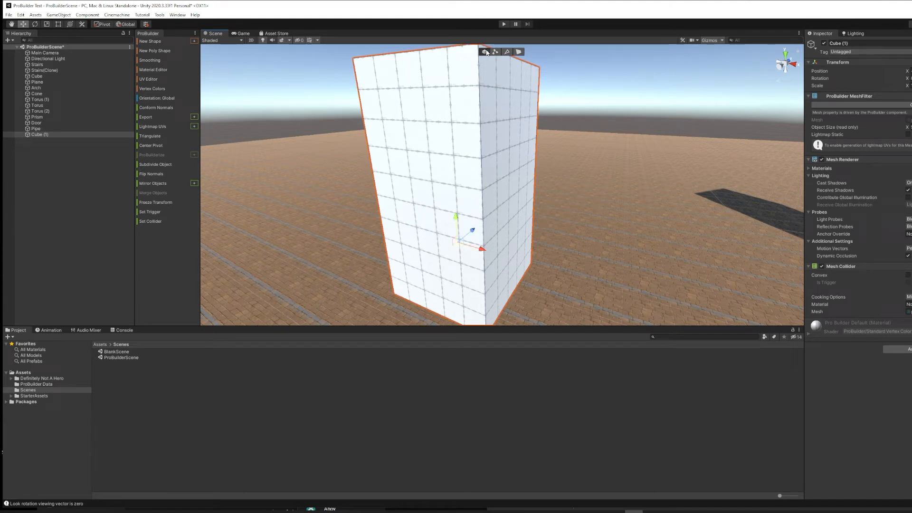
{"action": "mouse_move", "coordinate": [495, 51]}
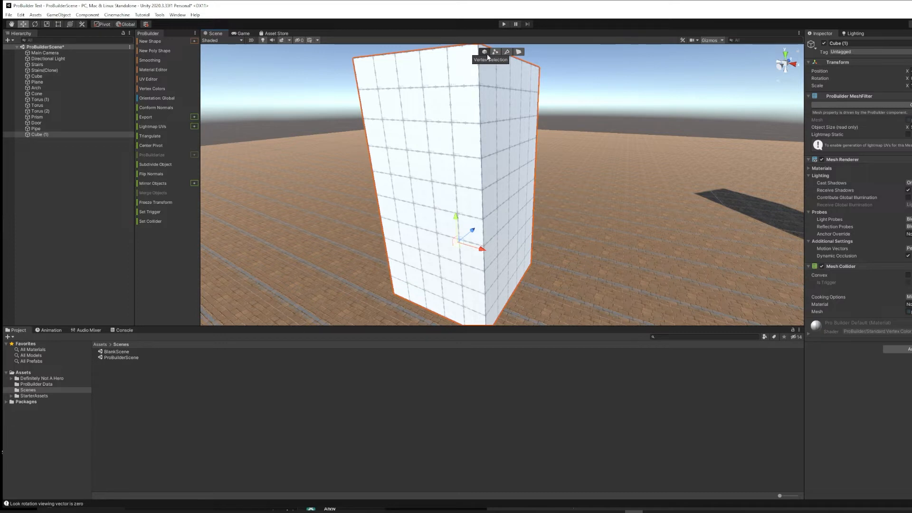
{"action": "mouse_move", "coordinate": [506, 61]}
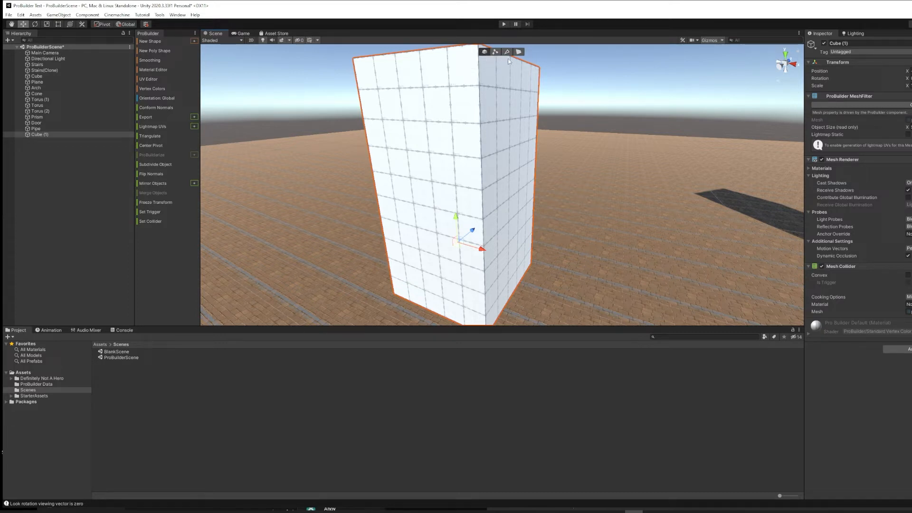
{"action": "mouse_move", "coordinate": [484, 52]}
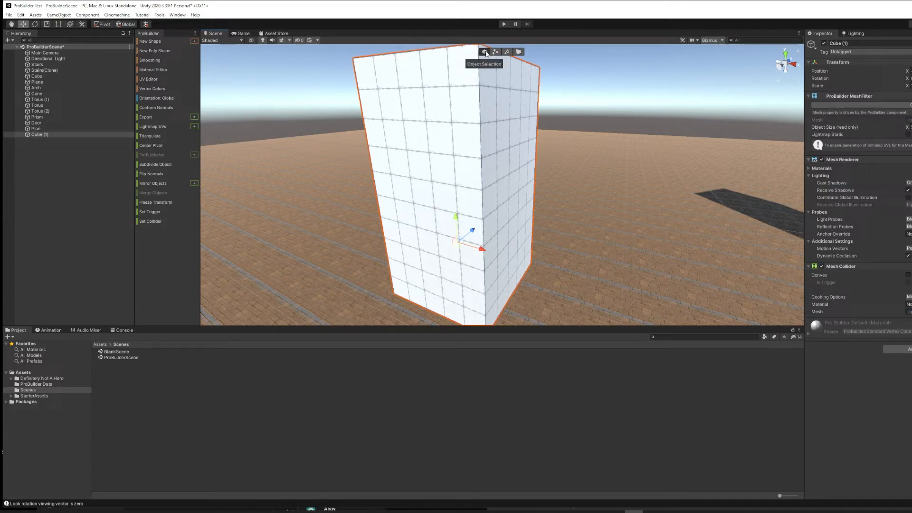
{"action": "left_click", "coordinate": [36, 82]}
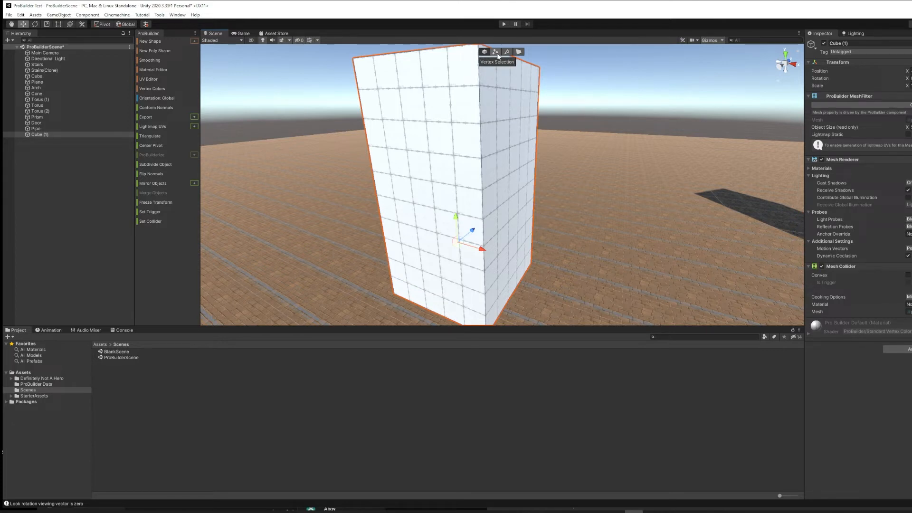
Switch ProBuilder to Face Selection mode for Cube (1).
{"action": "left_click", "coordinate": [495, 51]}
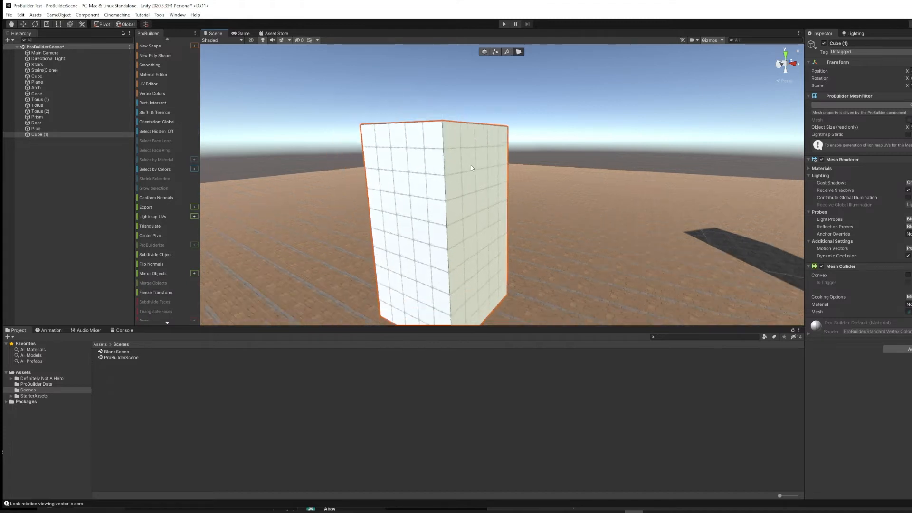
Select a side face of Cube (1) and move it out to widen the block.
{"action": "left_click", "coordinate": [472, 169]}
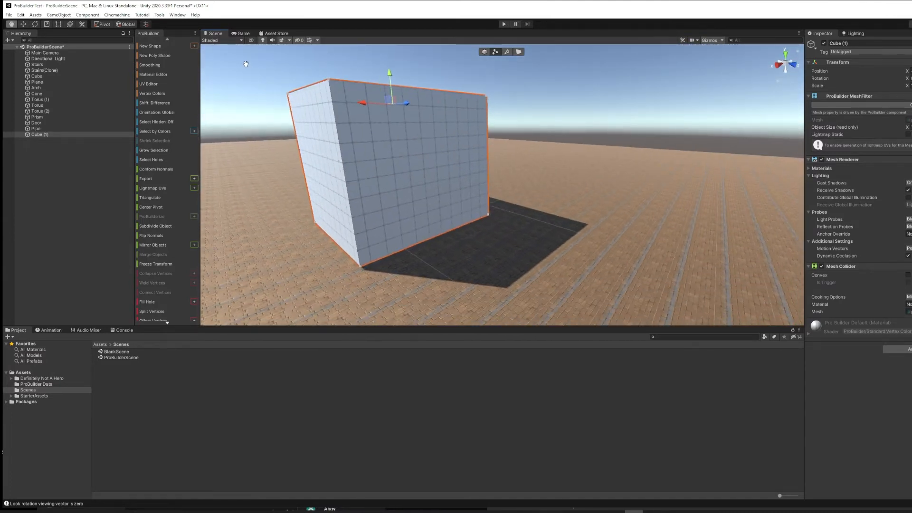
Select the block's front end face and orbit the view around the block.
{"action": "left_click", "coordinate": [518, 52]}
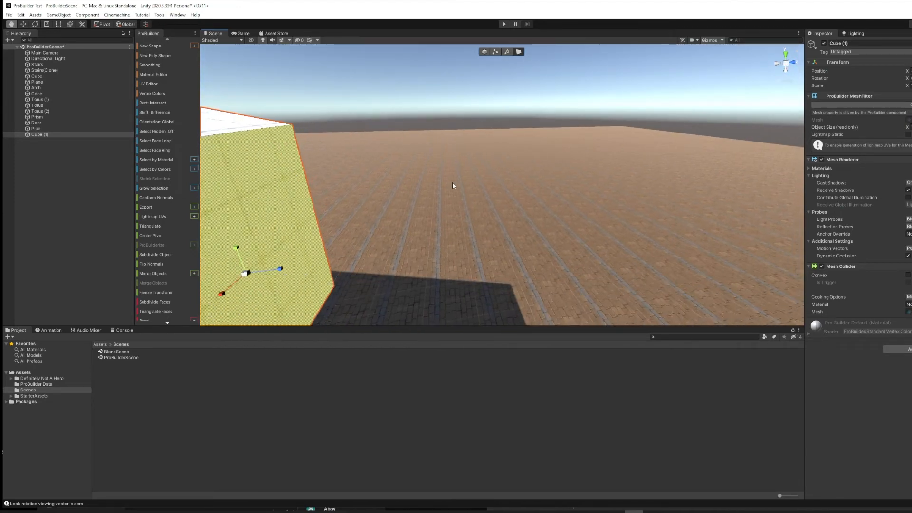
{"action": "left_click_drag", "start_coordinate": [453, 185], "coordinate": [326, 148]}
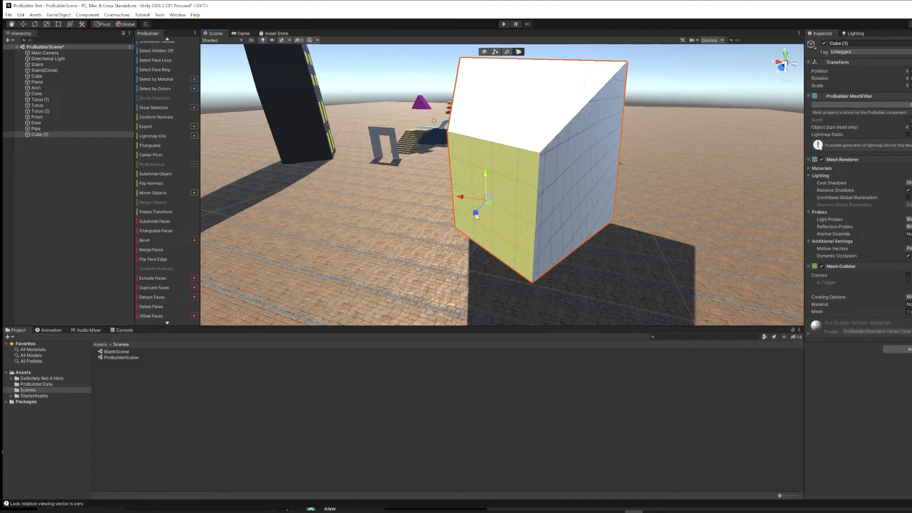
Shift-drag the front face inward to extrude a hollow passage into the block.
{"action": "left_click_drag", "start_coordinate": [476, 213], "coordinate": [439, 253]}
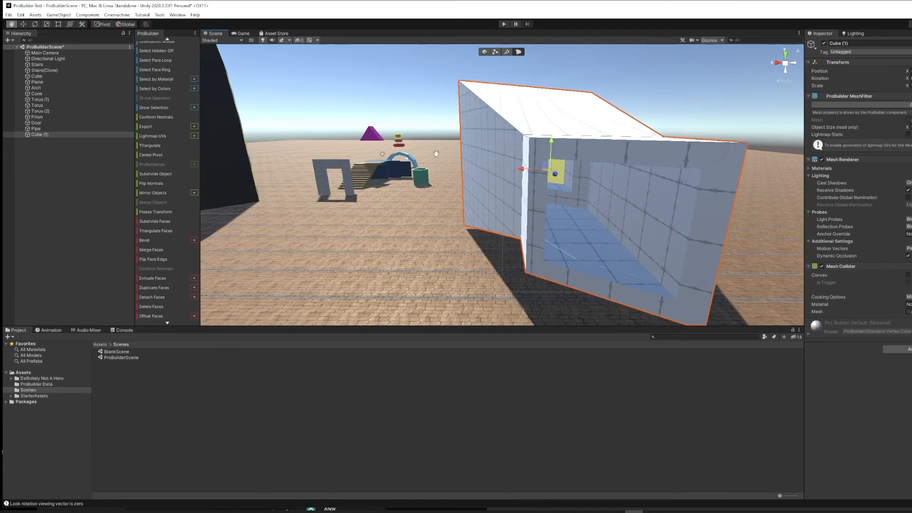
{"action": "mouse_move", "coordinate": [437, 156]}
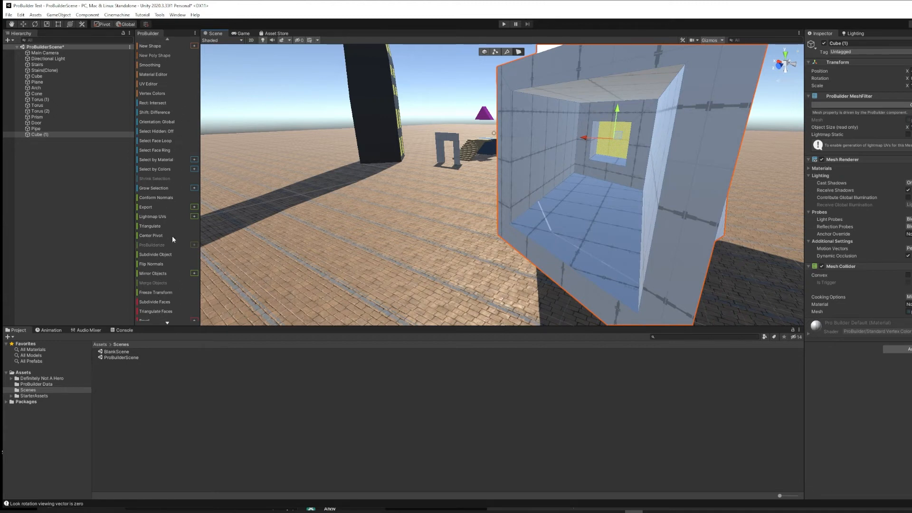
Scroll the ProBuilder menu and orbit to the far end of Cube (1).
{"action": "scroll", "scroll_direction": "down", "scroll_amount": 3}
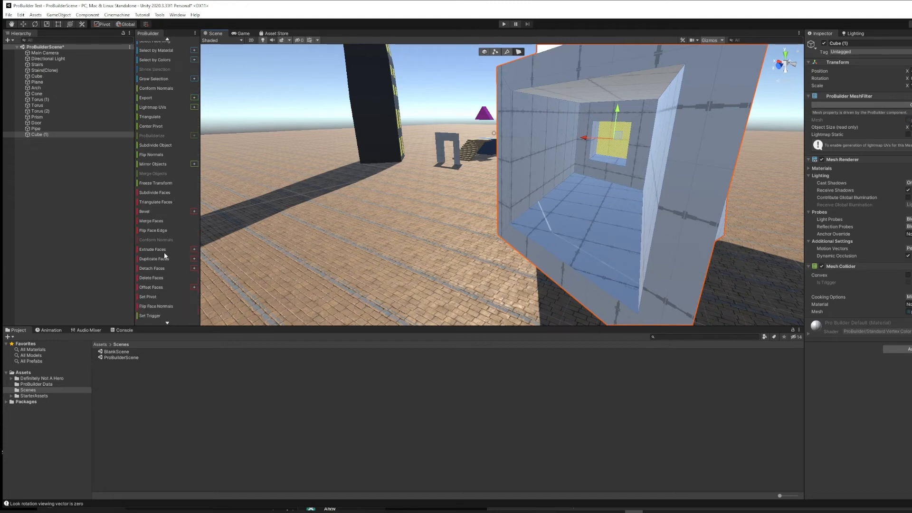
{"action": "mouse_move", "coordinate": [481, 187]}
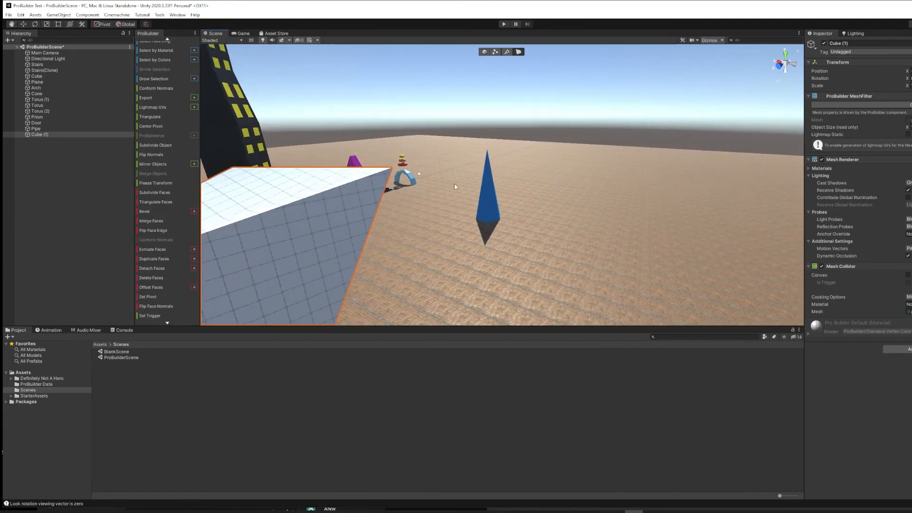
{"action": "left_click_drag", "start_coordinate": [454, 186], "coordinate": [262, 145]}
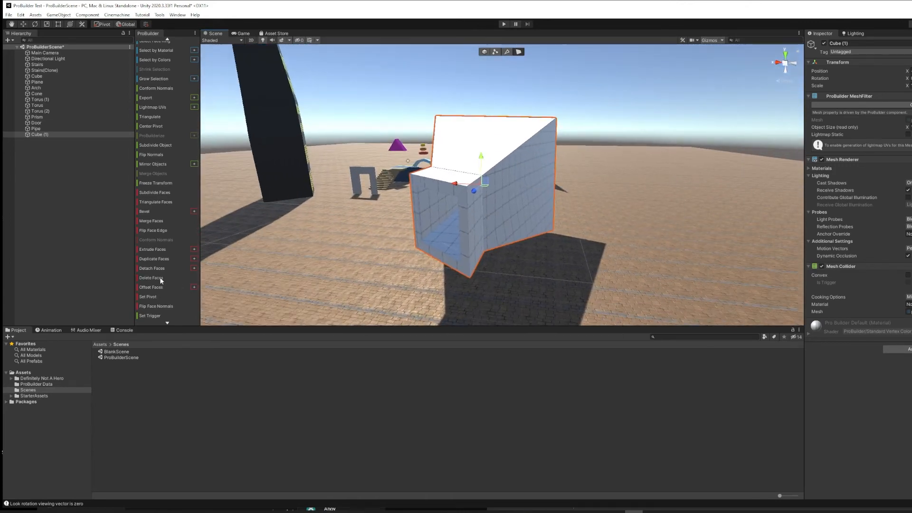
{"action": "mouse_move", "coordinate": [151, 278]}
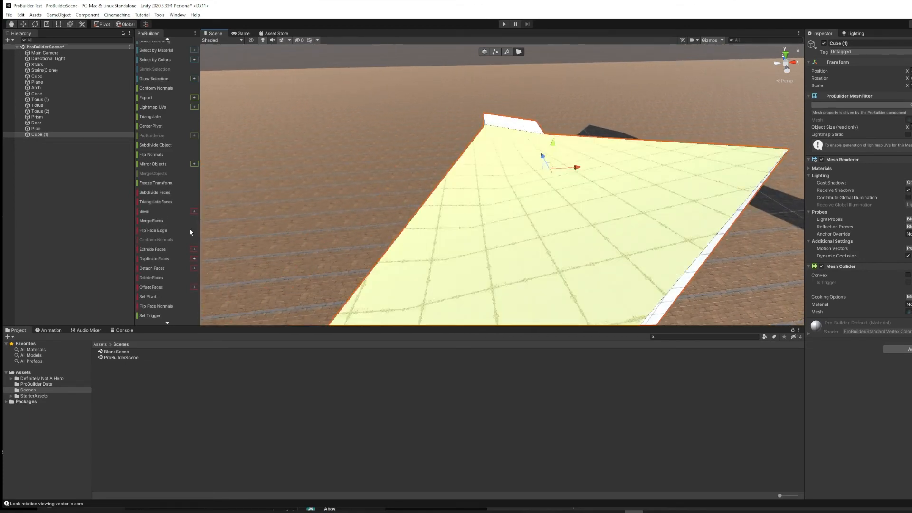
Move the view over to the blue, yellow-striped Stairs object.
{"action": "left_click_drag", "start_coordinate": [524, 175], "coordinate": [521, 129]}
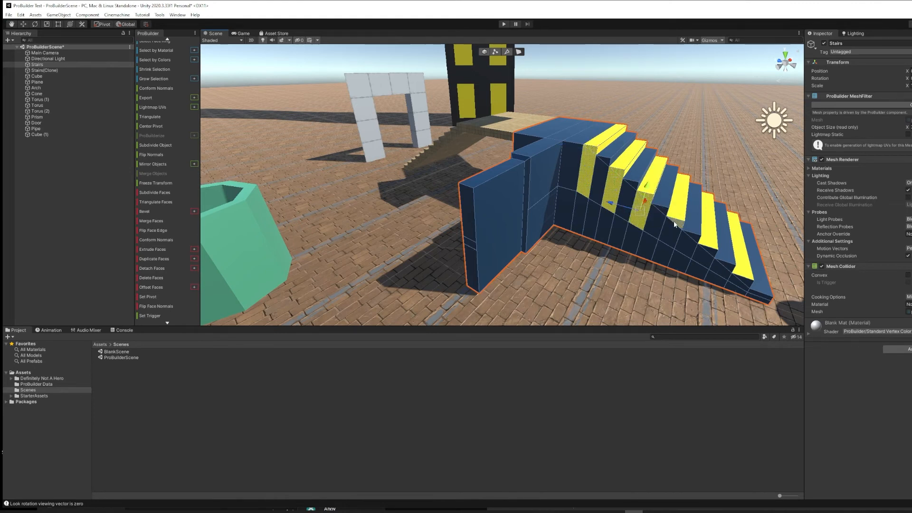
{"action": "left_click_drag", "start_coordinate": [643, 200], "coordinate": [706, 250]}
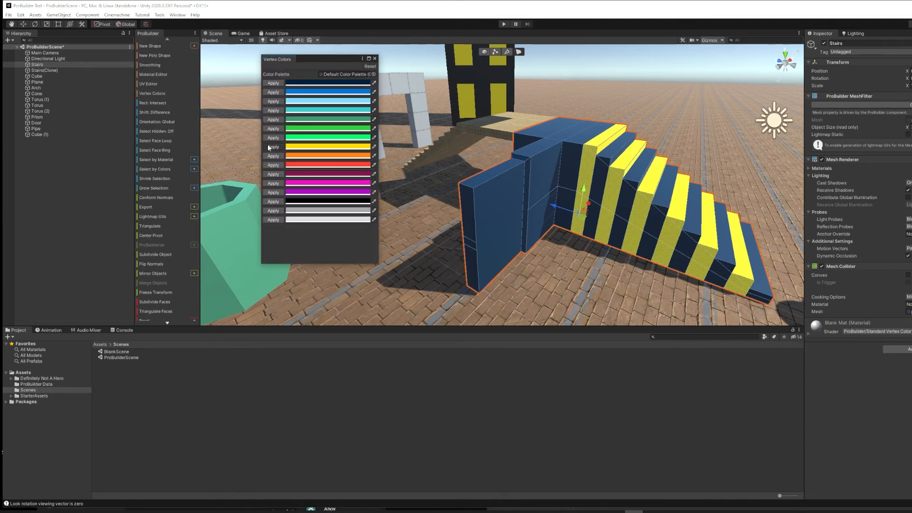
{"action": "left_click", "coordinate": [273, 147]}
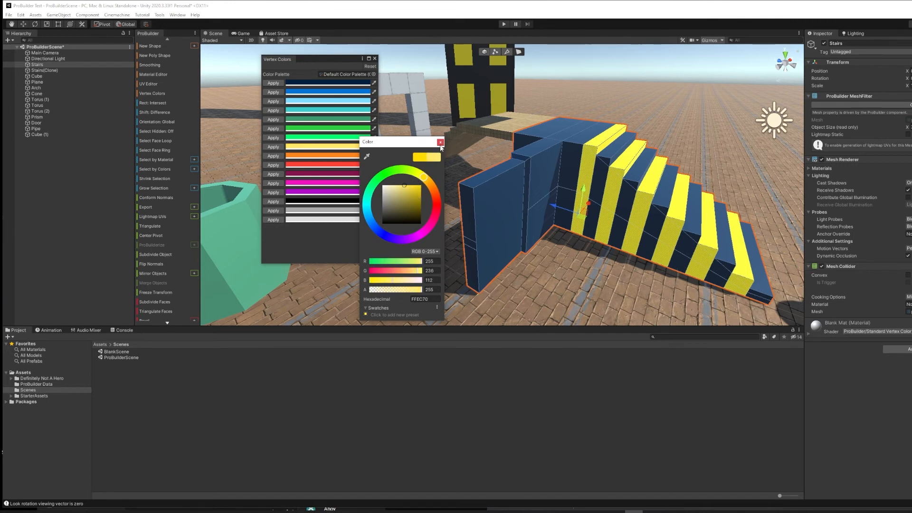
{"action": "left_click", "coordinate": [440, 142]}
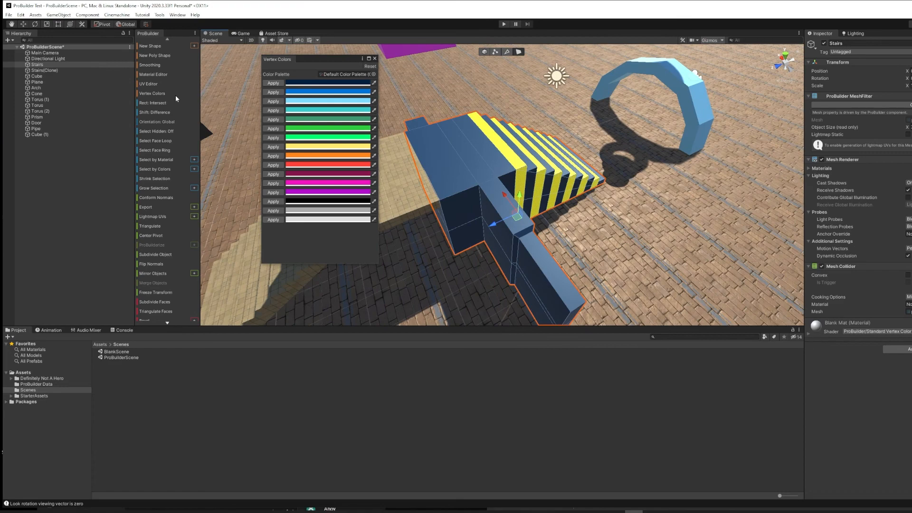
Apply a Material Editor palette material to the Stairs(Clone) tread faces.
{"action": "left_click", "coordinate": [153, 75]}
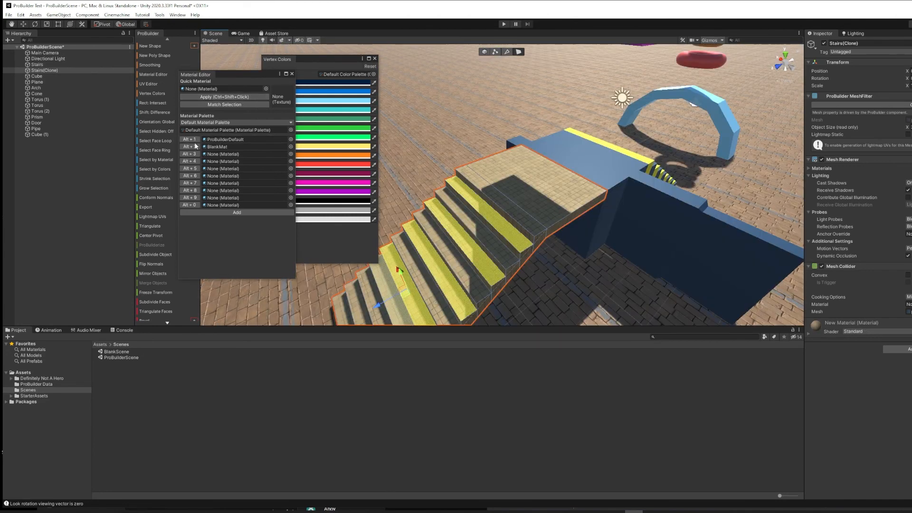
{"action": "left_click", "coordinate": [217, 147]}
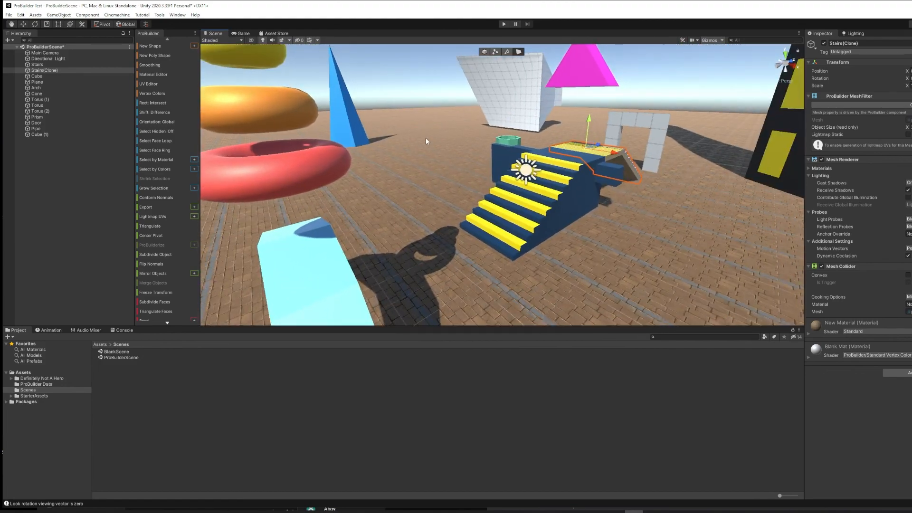
Orbit to view the yellow-treaded Stairs(Clone) from the side.
{"action": "left_click_drag", "start_coordinate": [527, 174], "coordinate": [556, 151]}
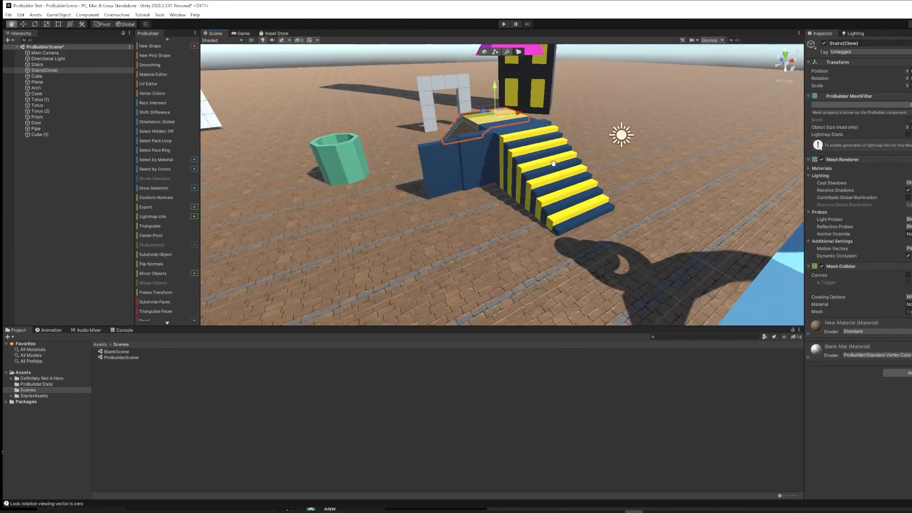